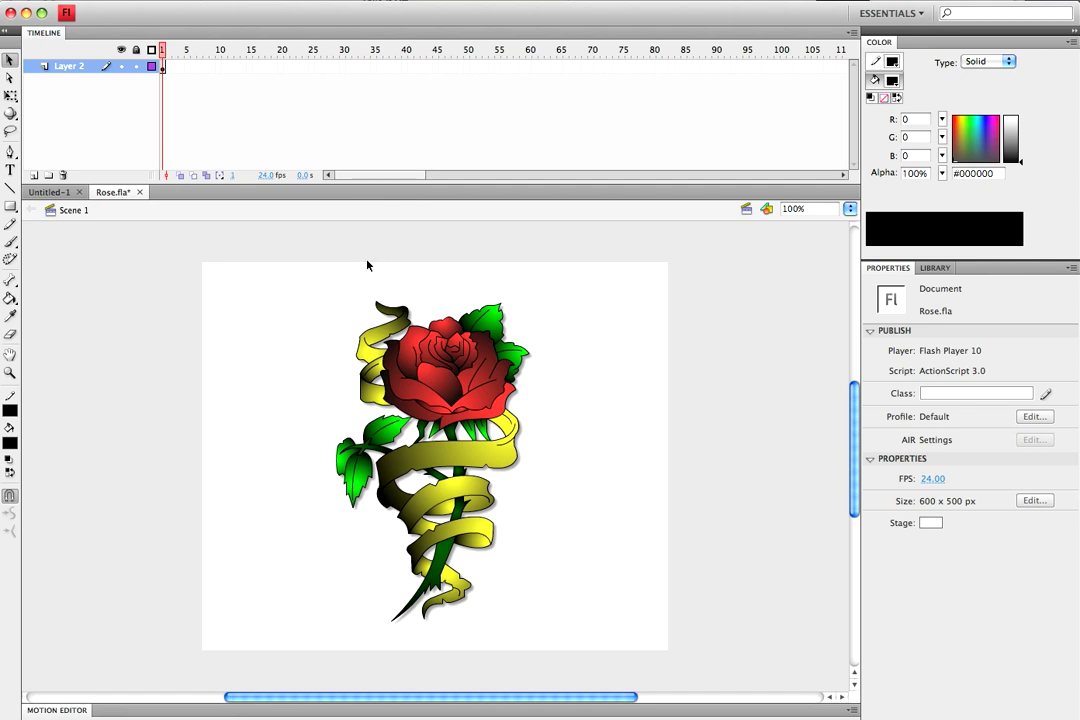
mouse_move(432, 379)
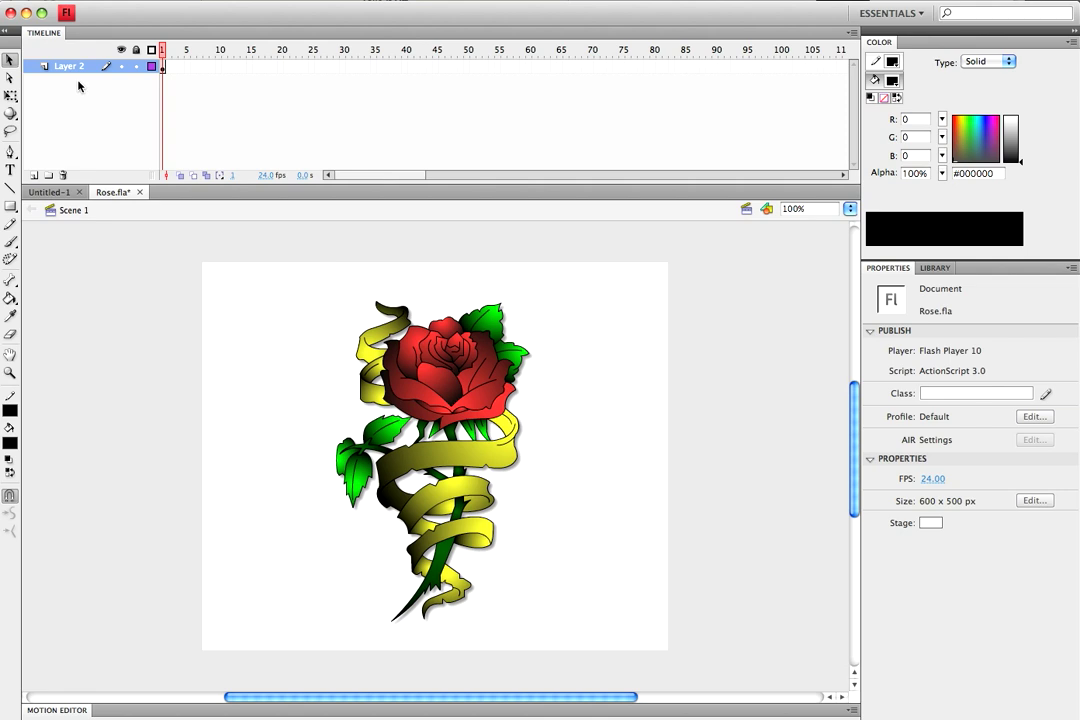
mouse_move(173, 172)
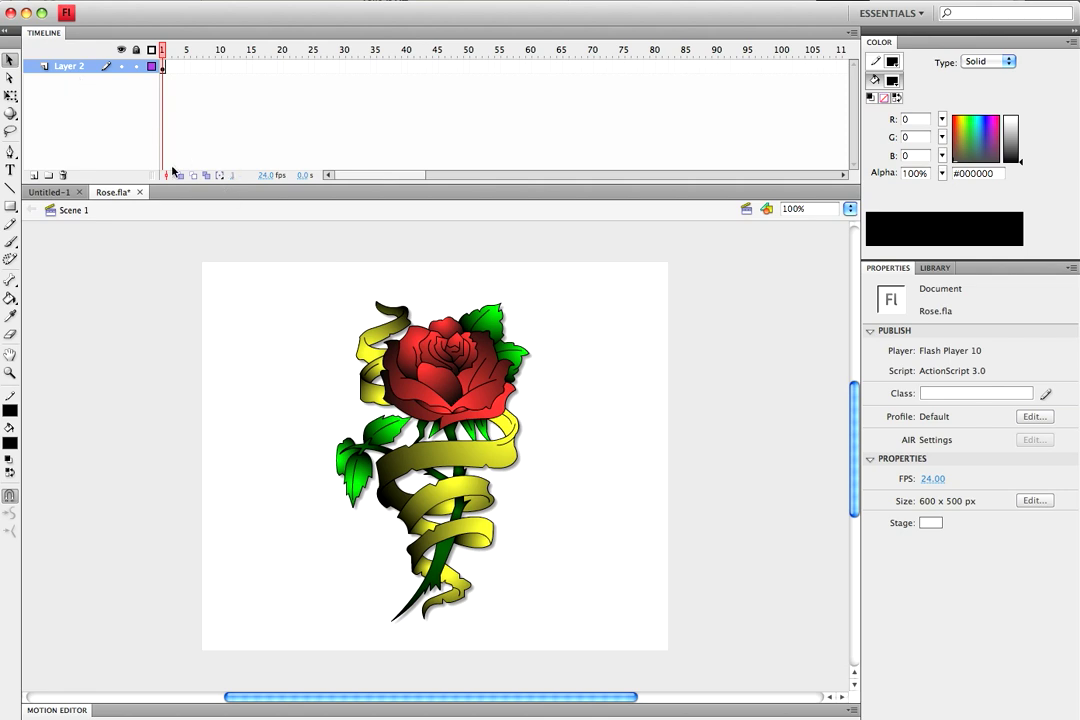
mouse_move(387, 305)
type("Rose")
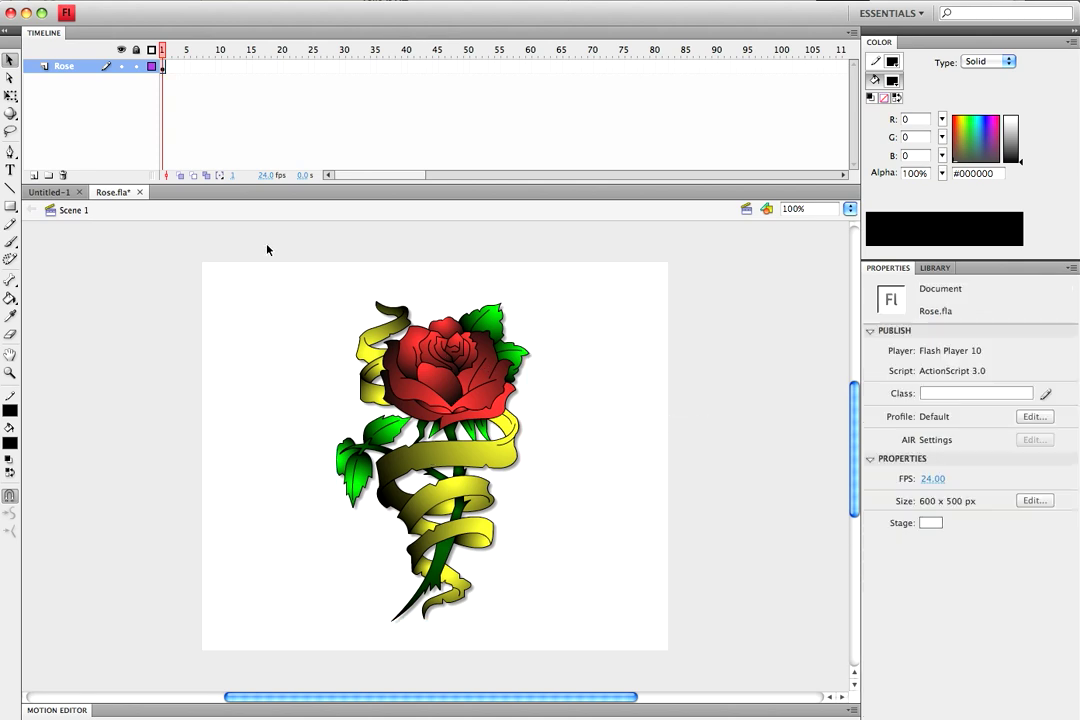
mouse_move(381, 331)
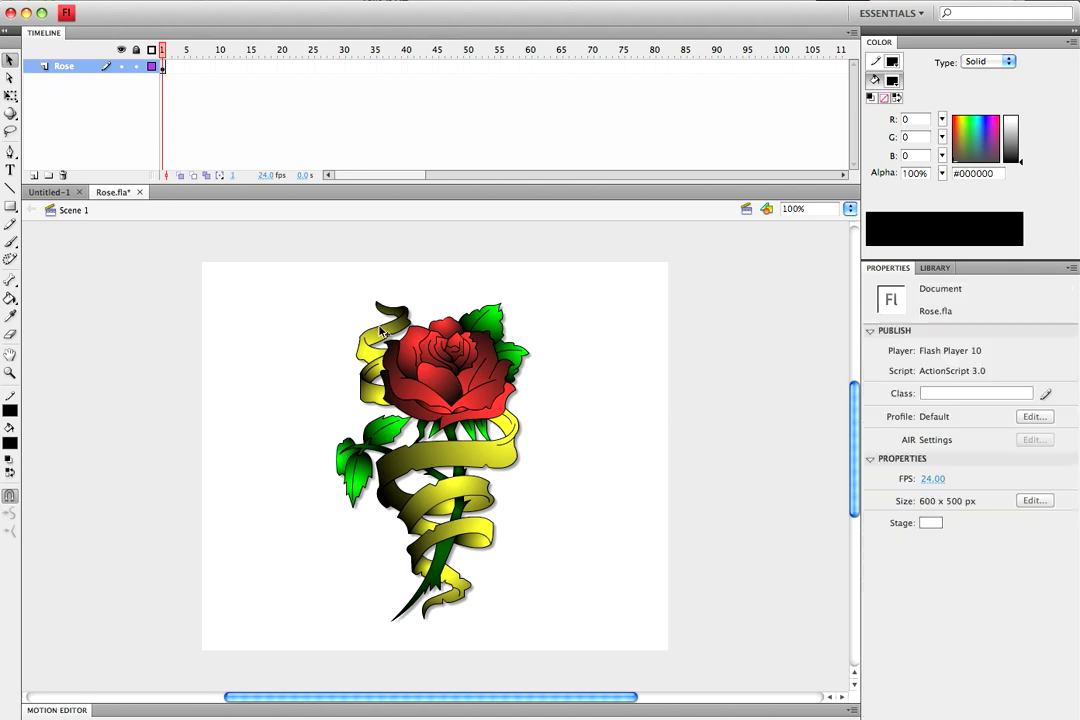
mouse_move(253, 165)
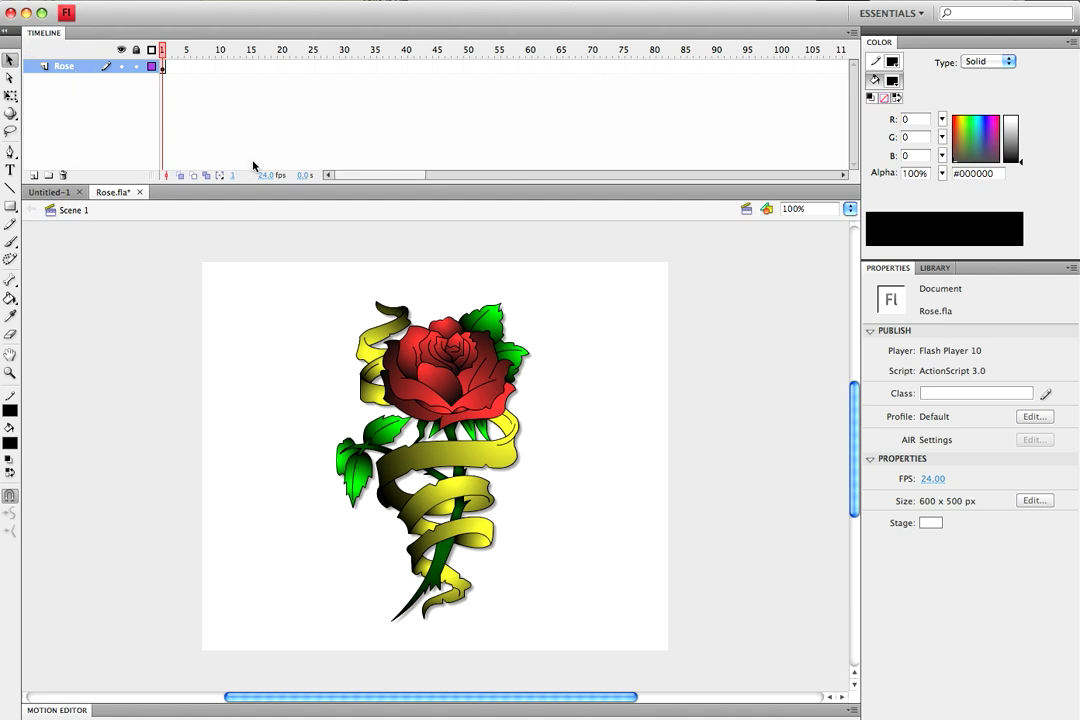
- Add Layer 3 above Rose and set it as a Mask layer so Rose is masked beneath it
left_click(33, 175)
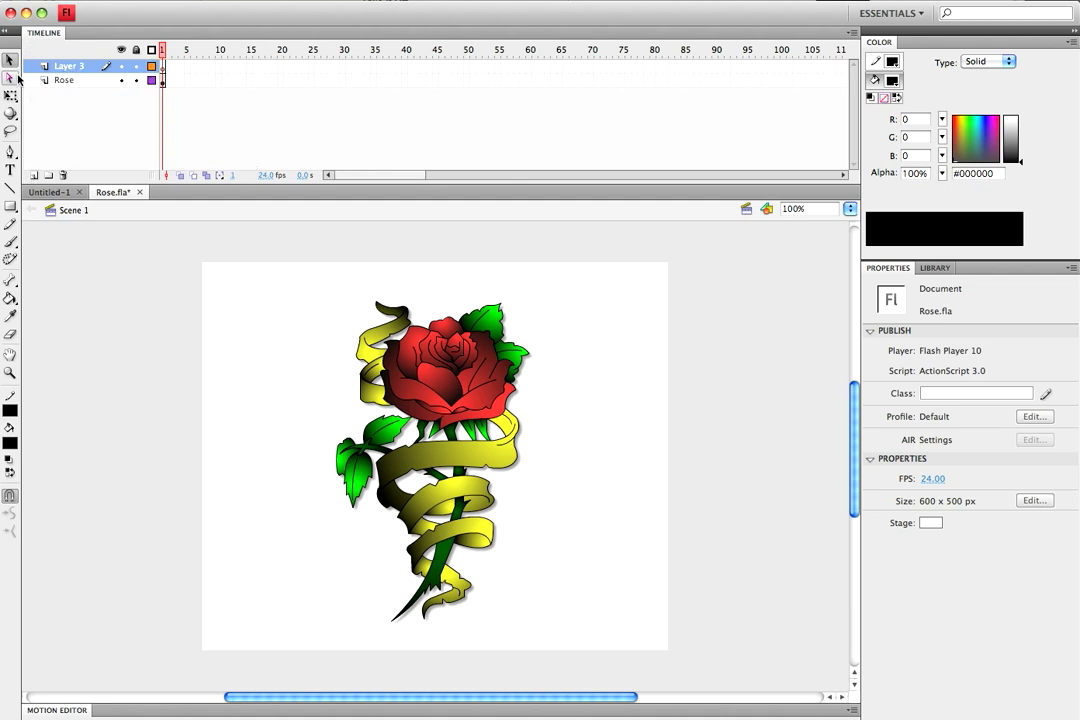
left_click(64, 79)
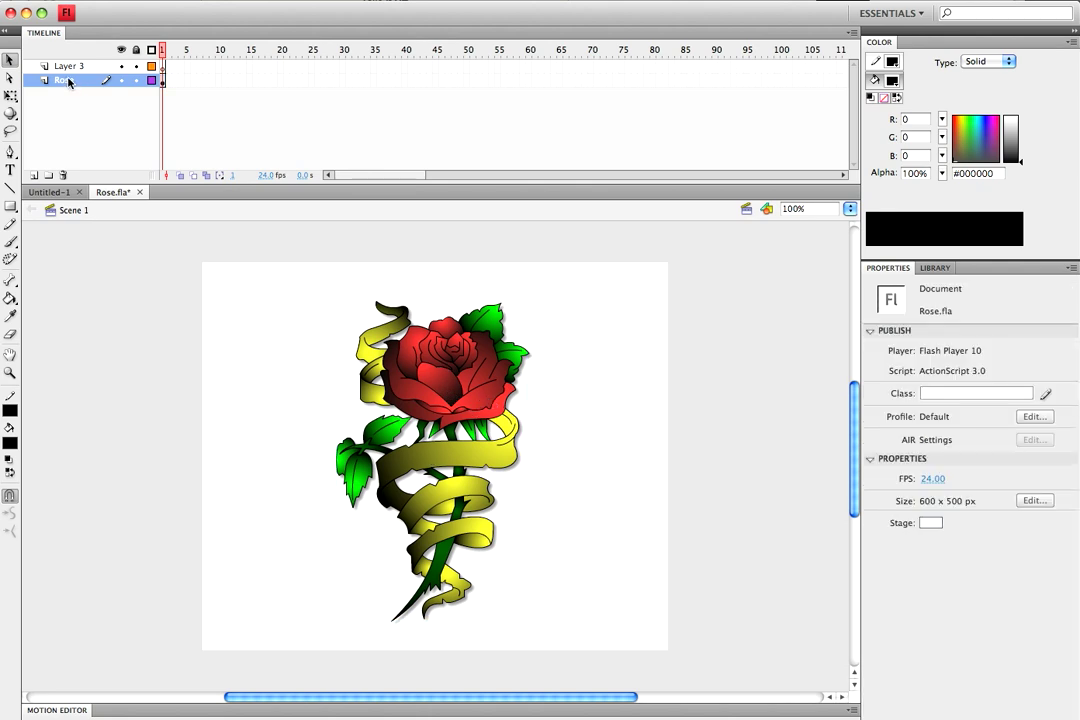
left_click(67, 66)
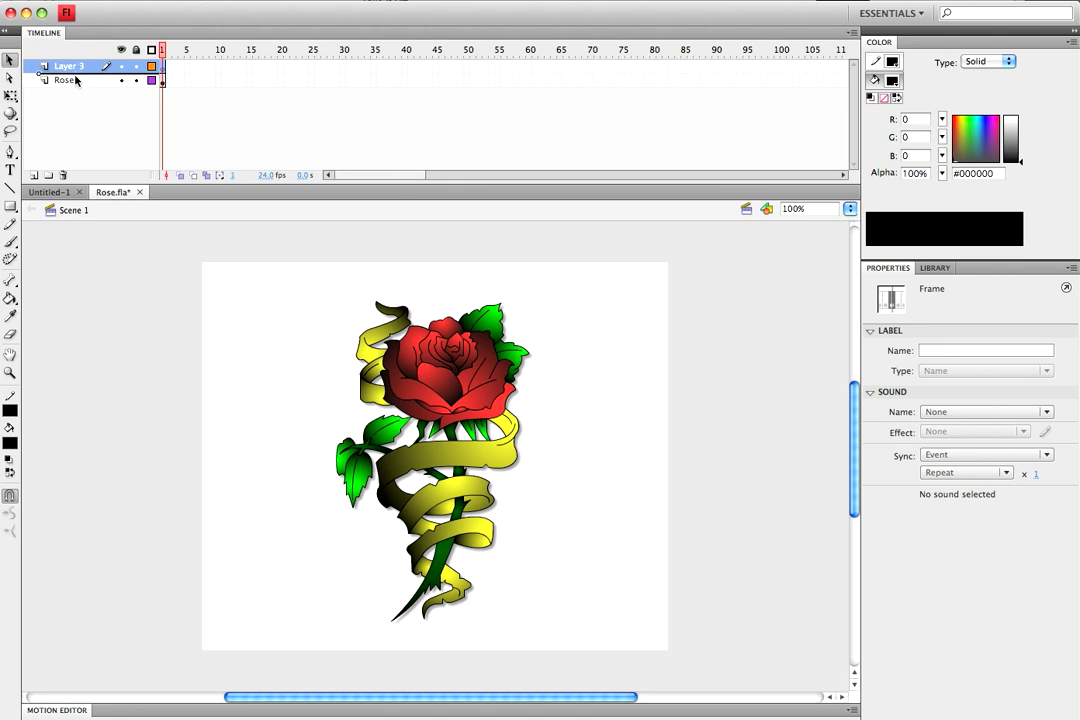
right_click(70, 66)
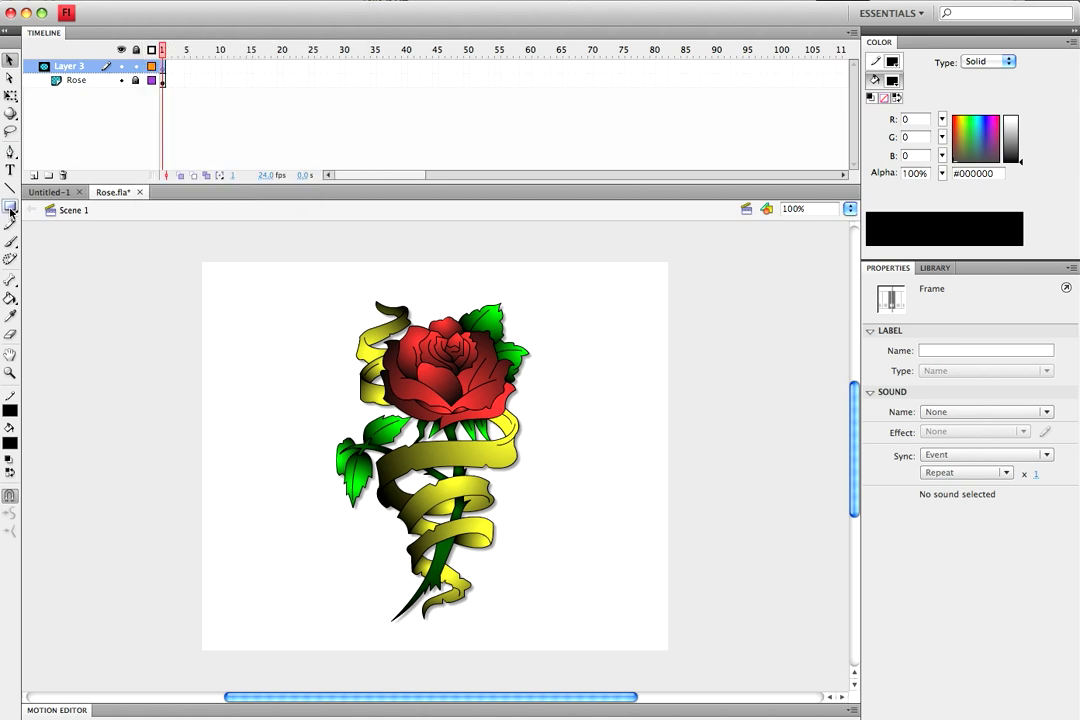
- Switch to the Brush tool to paint a black blob over the stem base on the mask layer
left_click(10, 207)
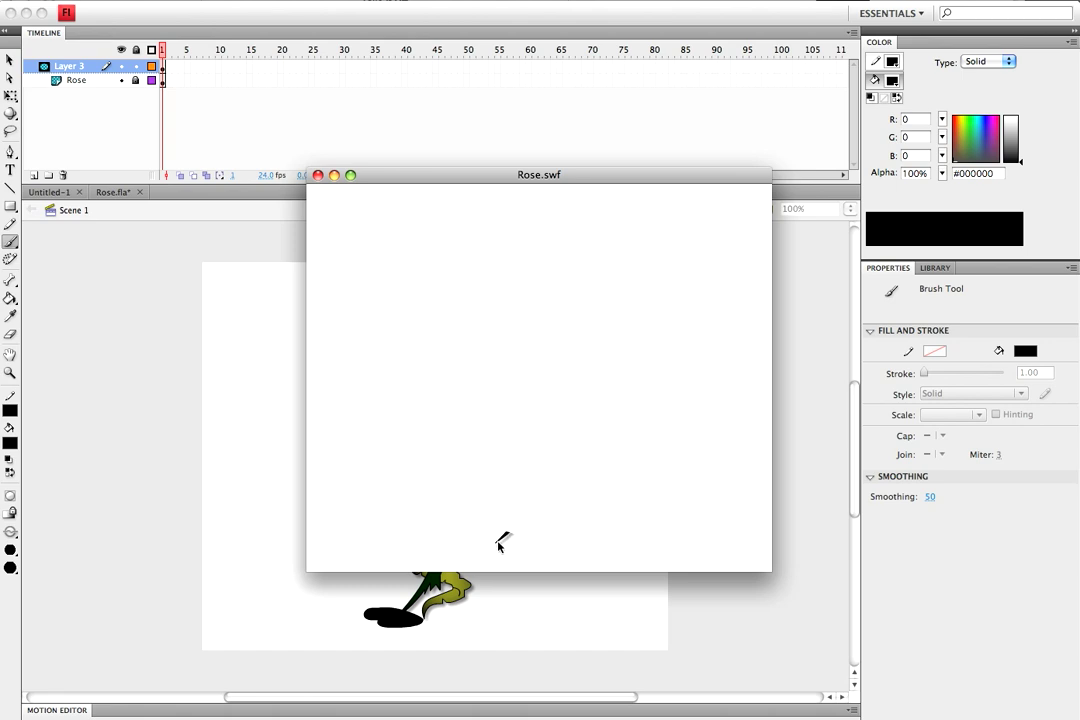
mouse_move(351, 202)
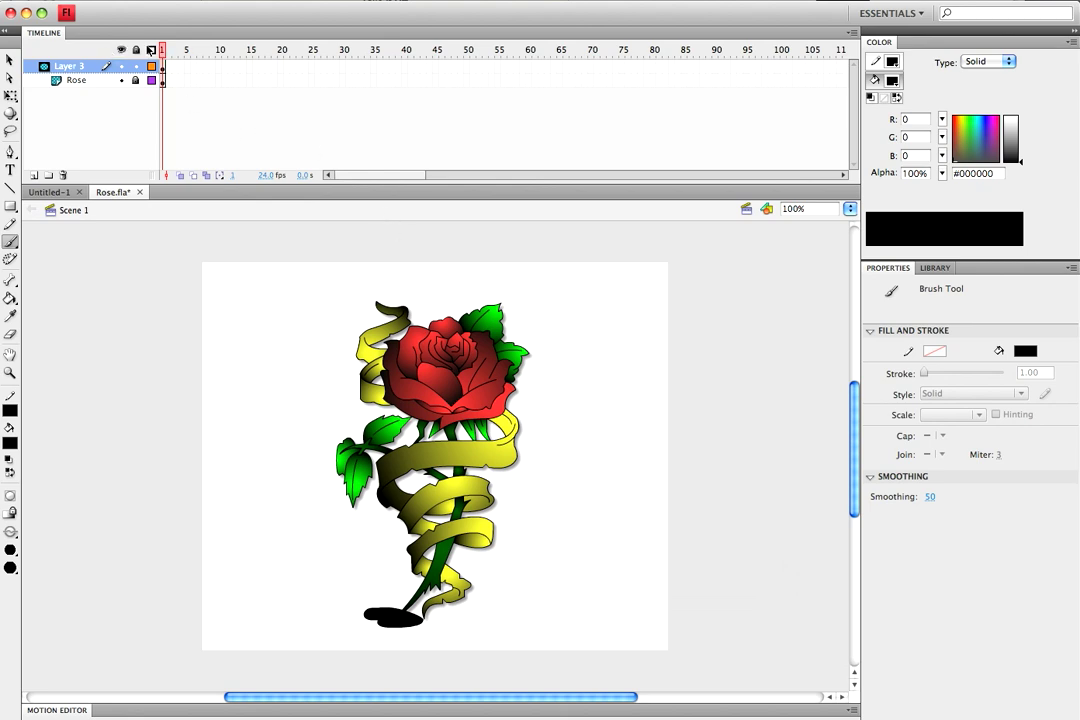
mouse_move(373, 68)
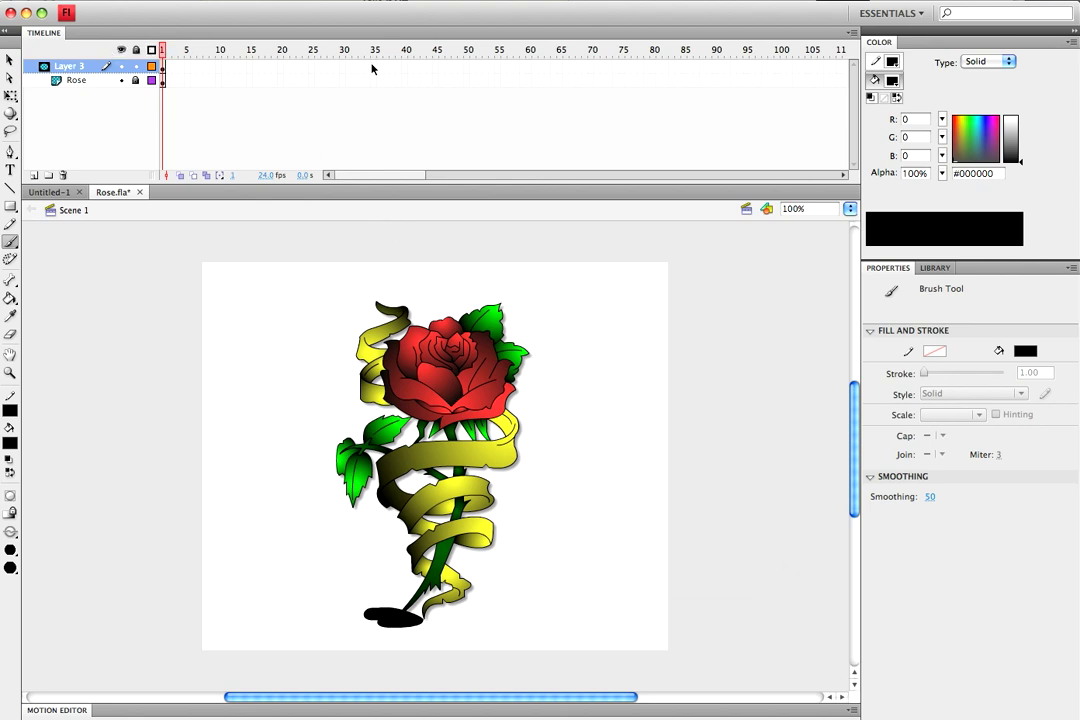
- Extend both layers to frame 40 and start the mask's first keyframes over the stem base
left_click(77, 80)
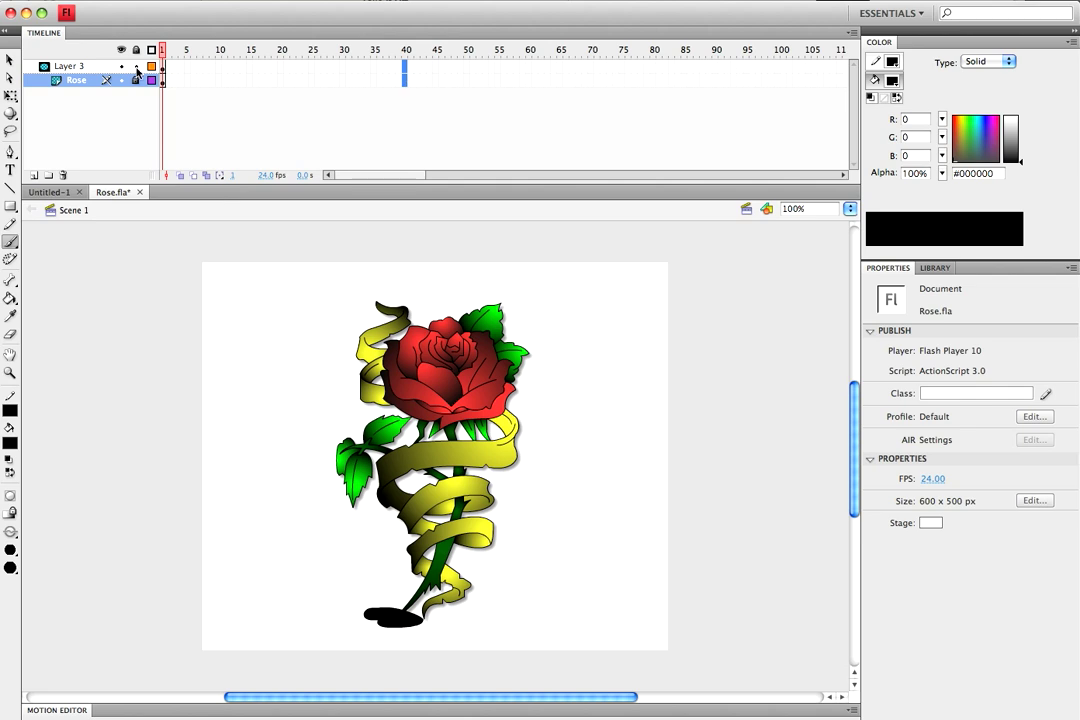
mouse_move(420, 75)
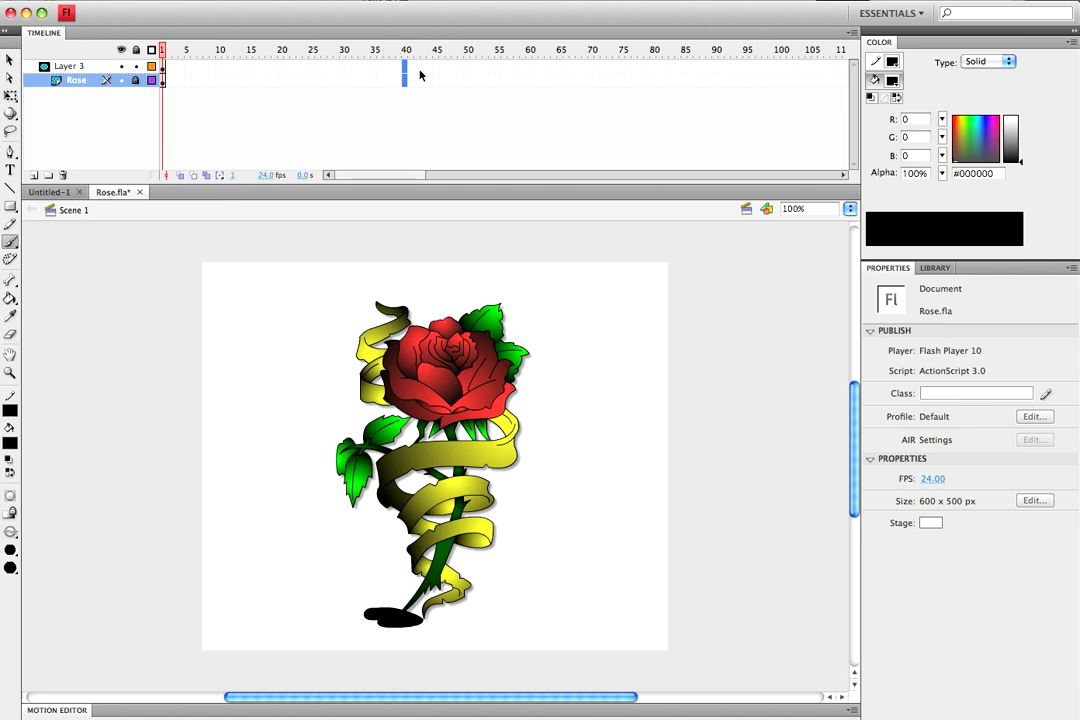
left_click(405, 80)
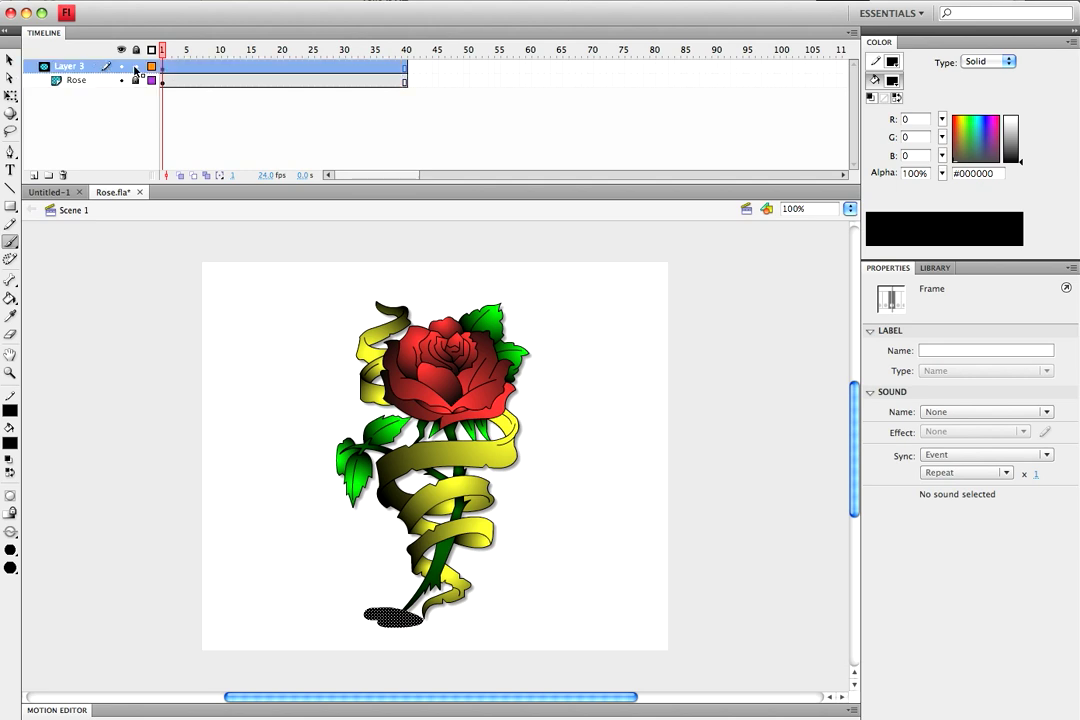
right_click(160, 66)
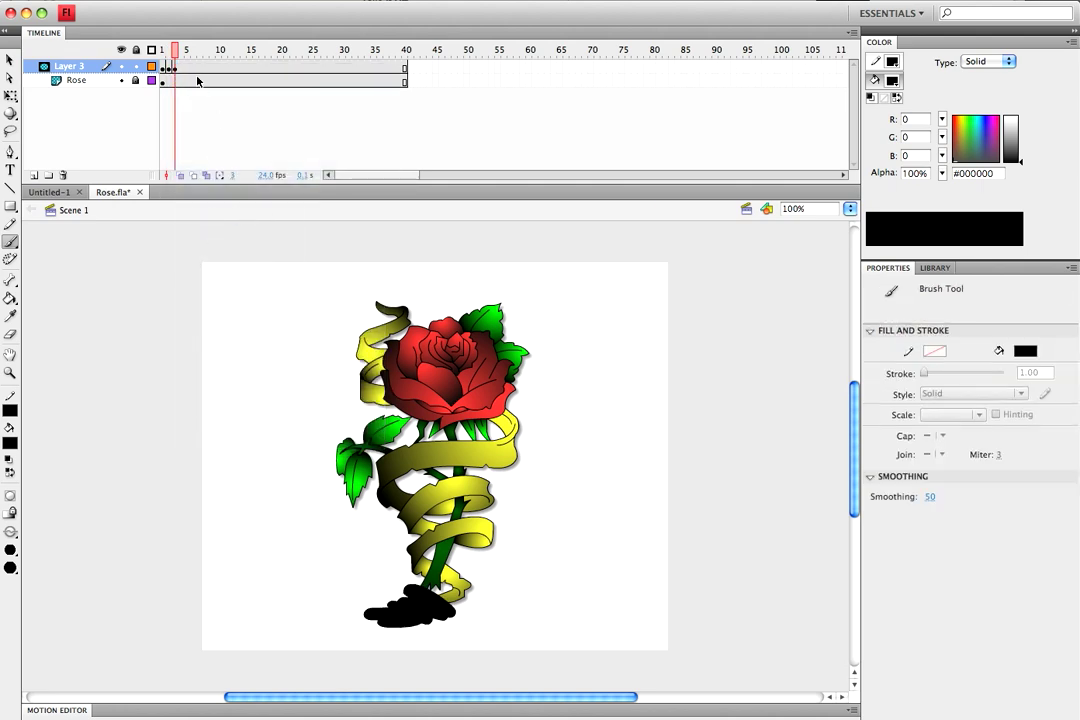
- Insert mask keyframes at frames 4 through 8, each painted a little further up the stem
right_click(185, 65)
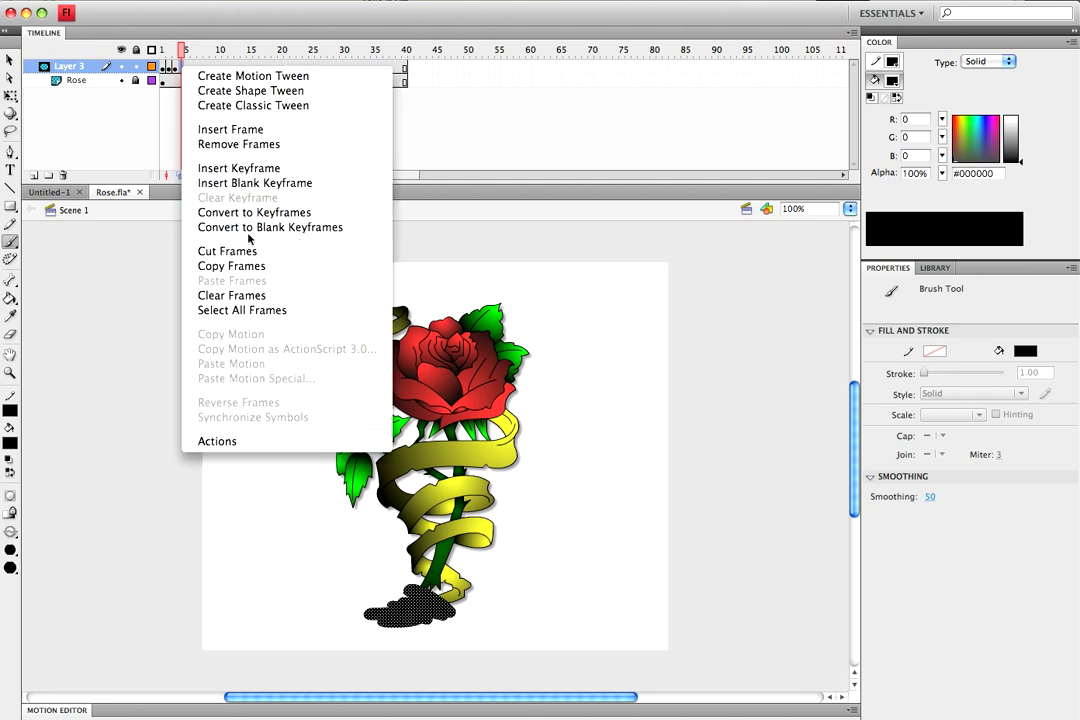
mouse_move(253, 168)
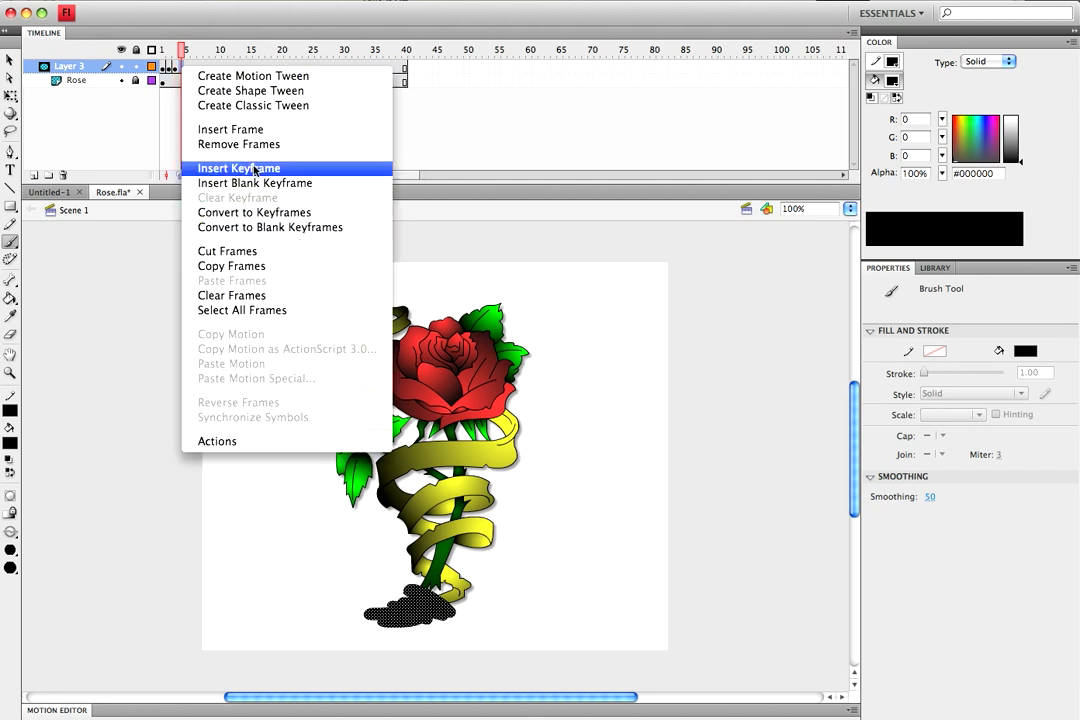
left_click(239, 167)
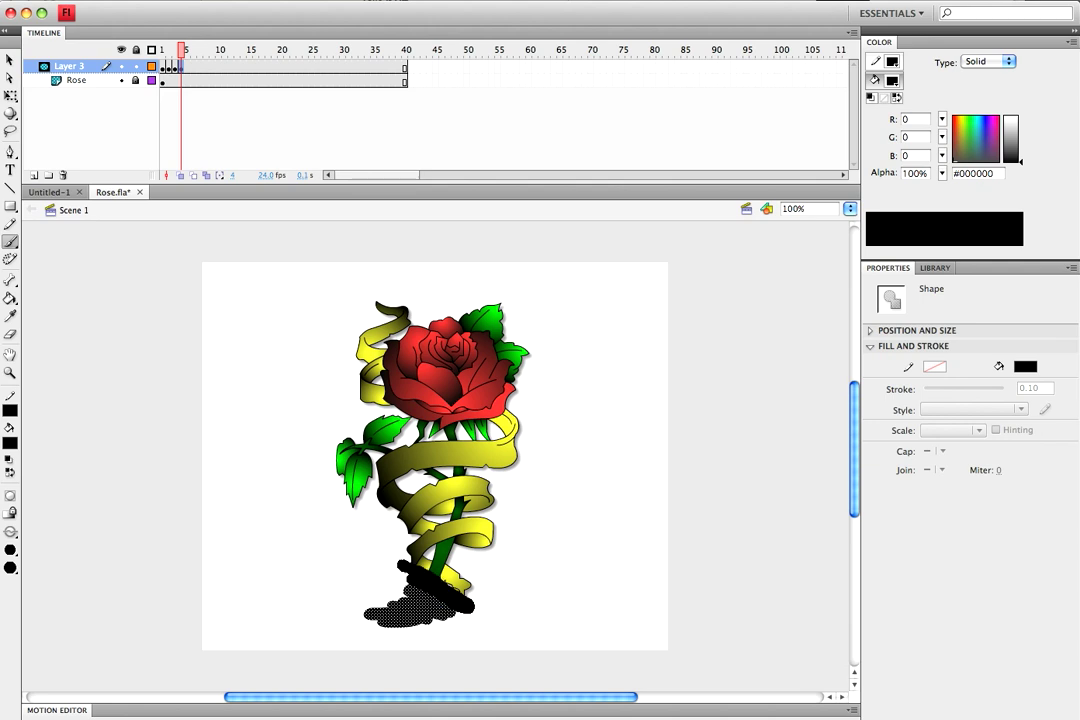
right_click(185, 68)
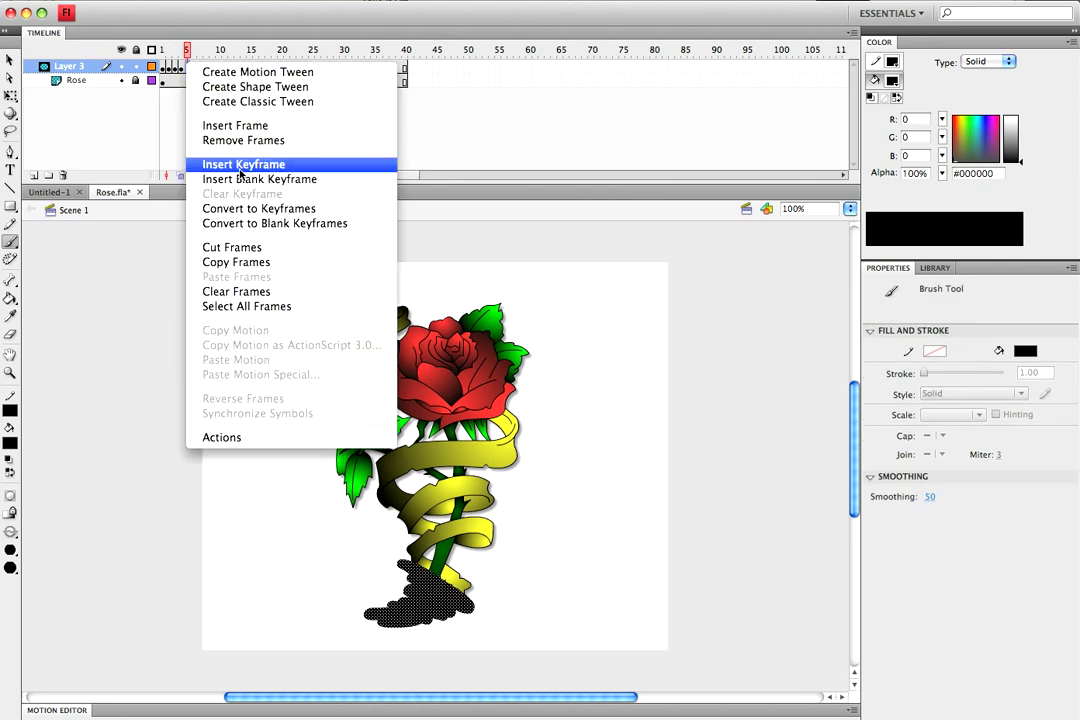
left_click(243, 164)
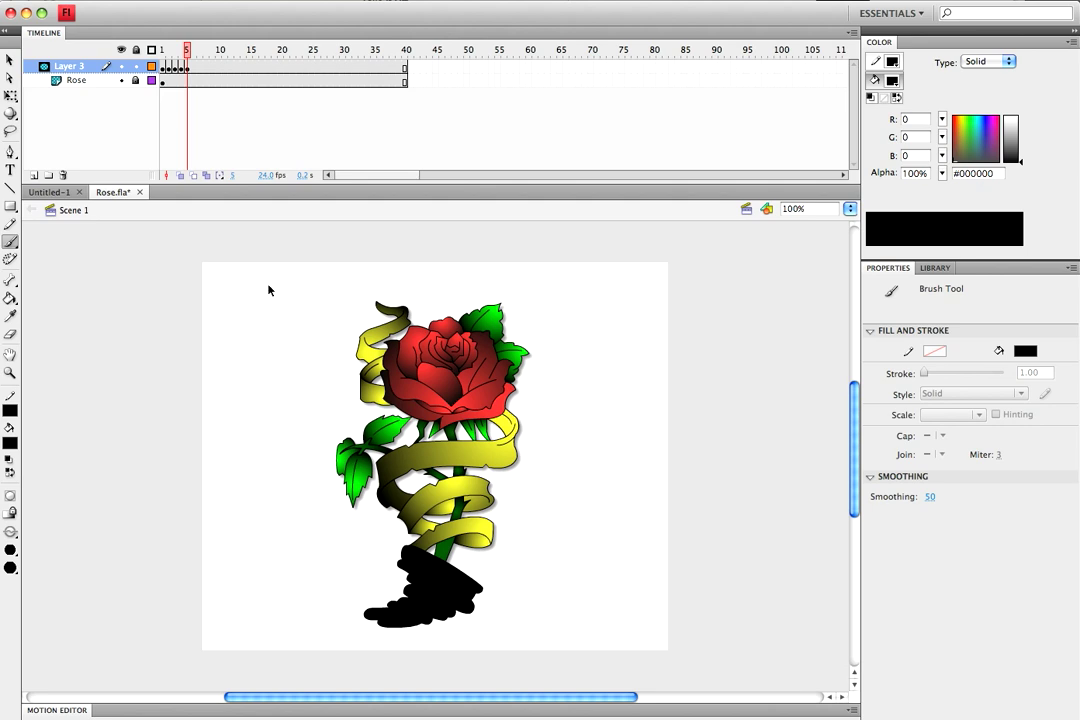
right_click(188, 67)
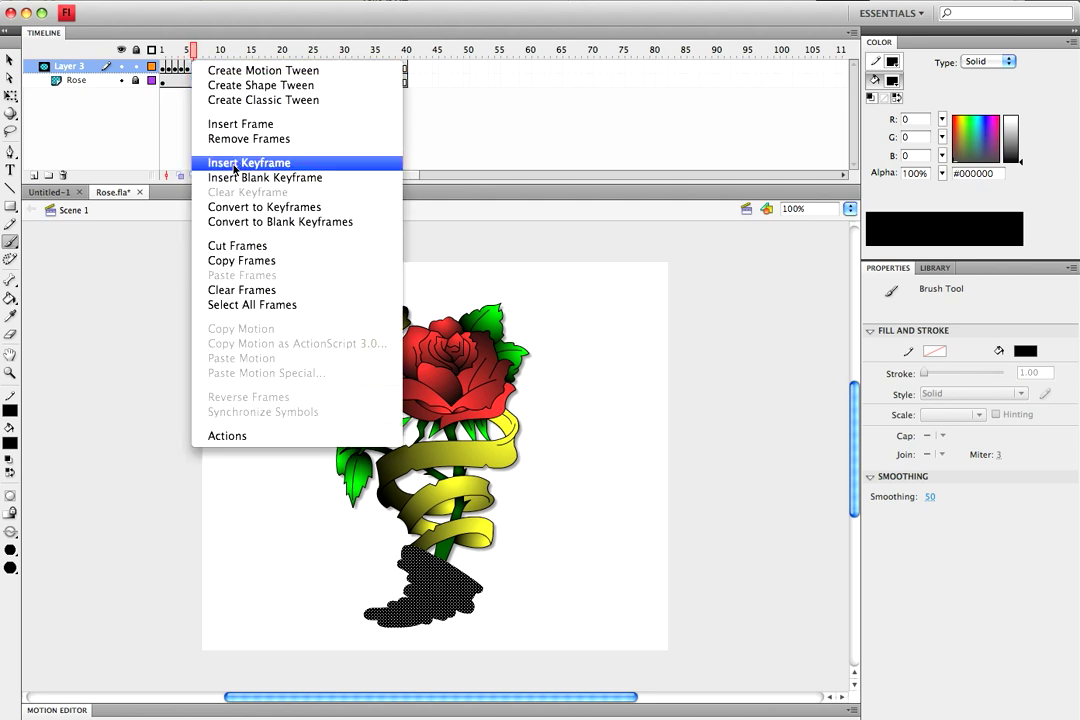
left_click(248, 162)
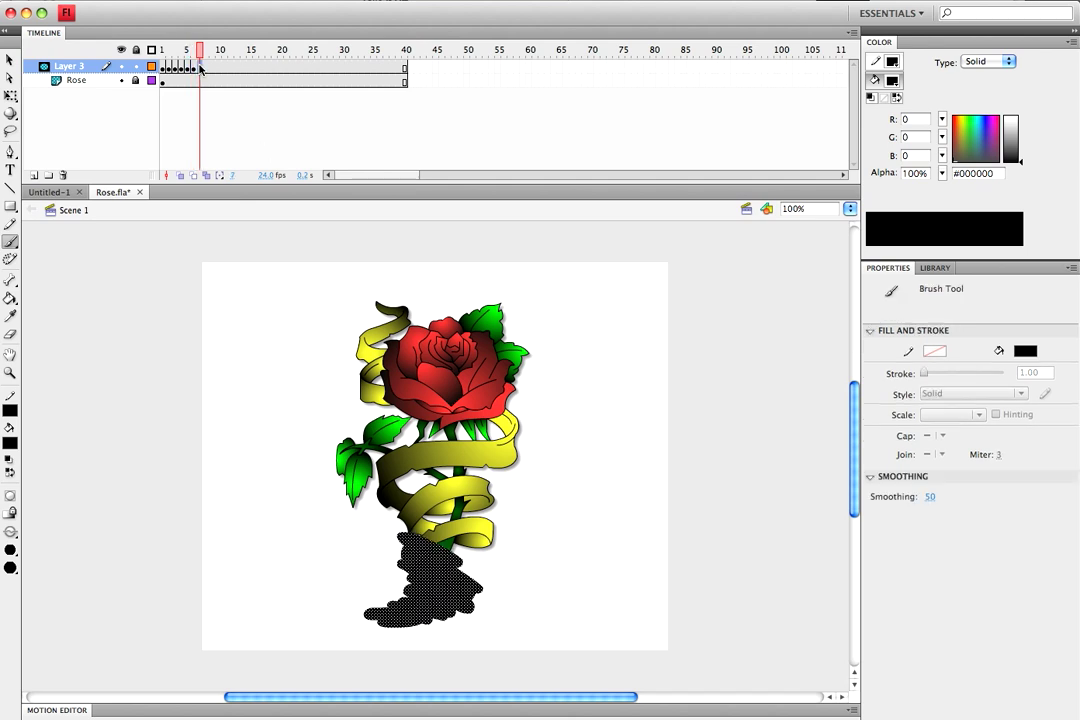
left_click(200, 66)
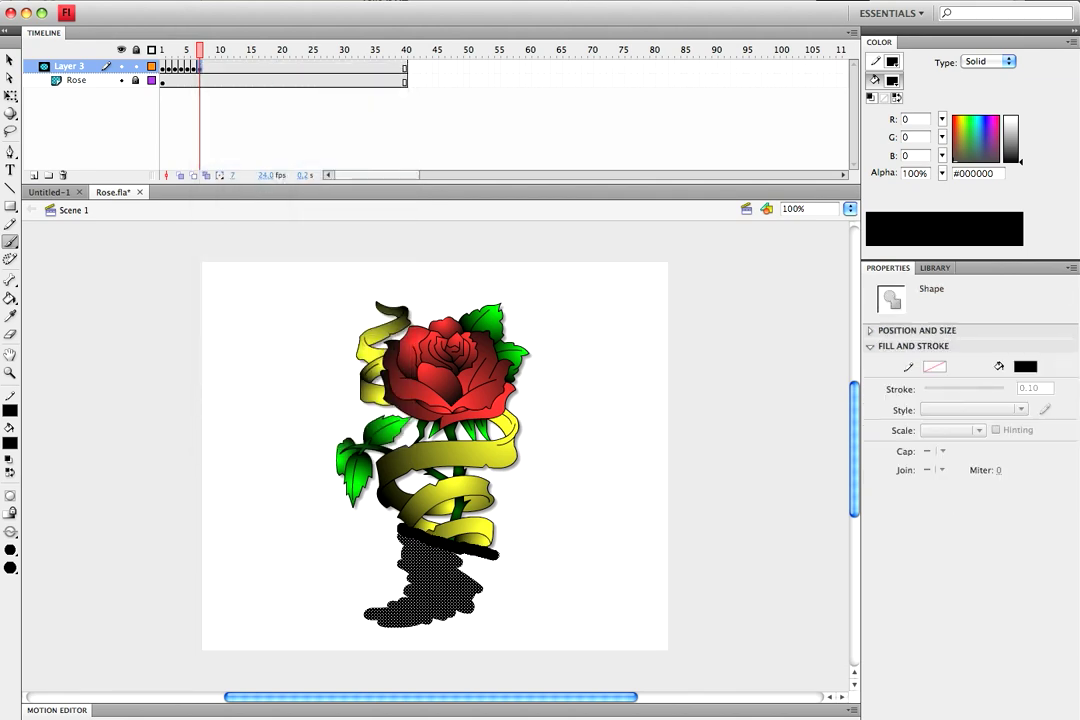
right_click(200, 68)
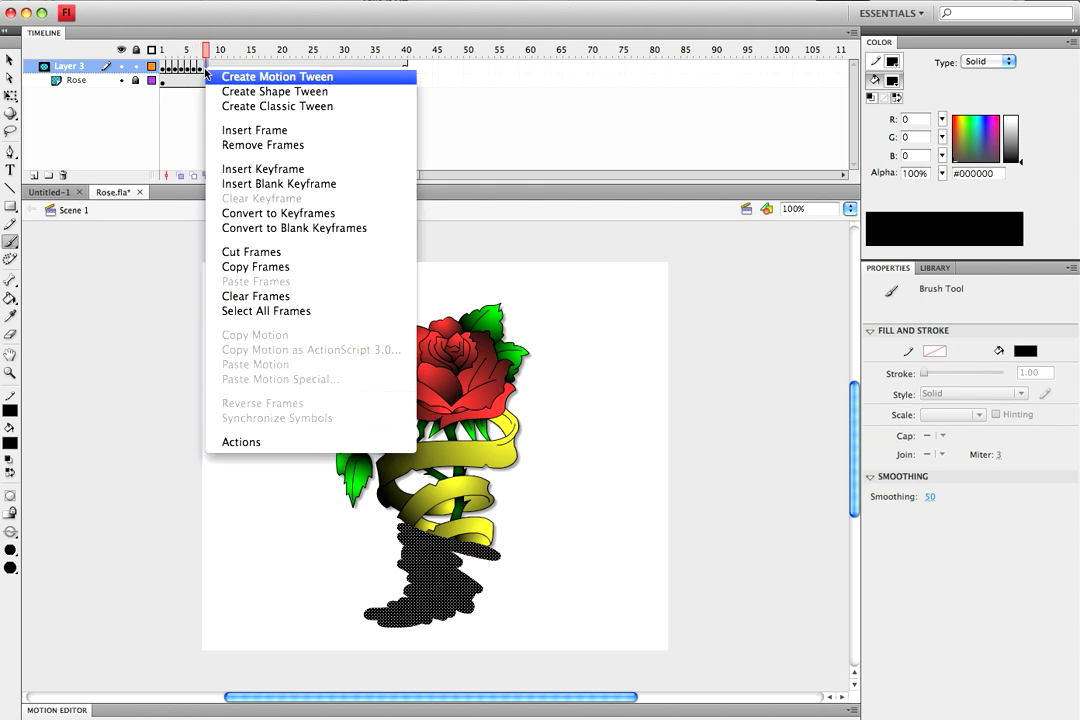
left_click(277, 77)
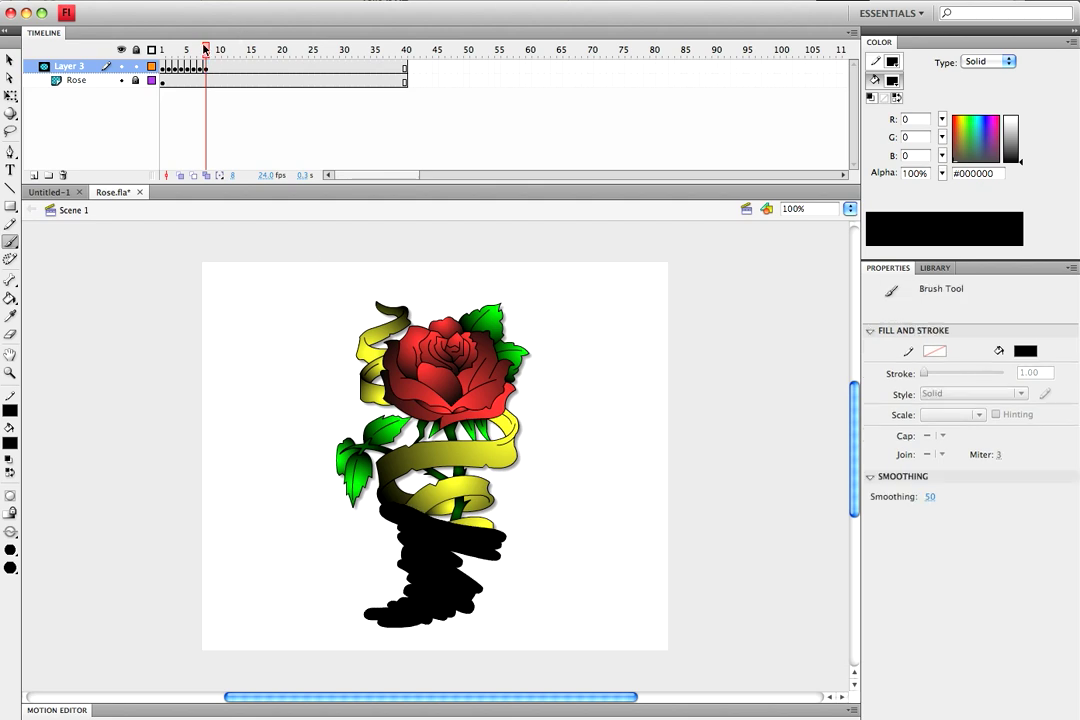
- Insert mask keyframes around frames 10 to 13, brushing the black shape higher up the rose
left_click(220, 49)
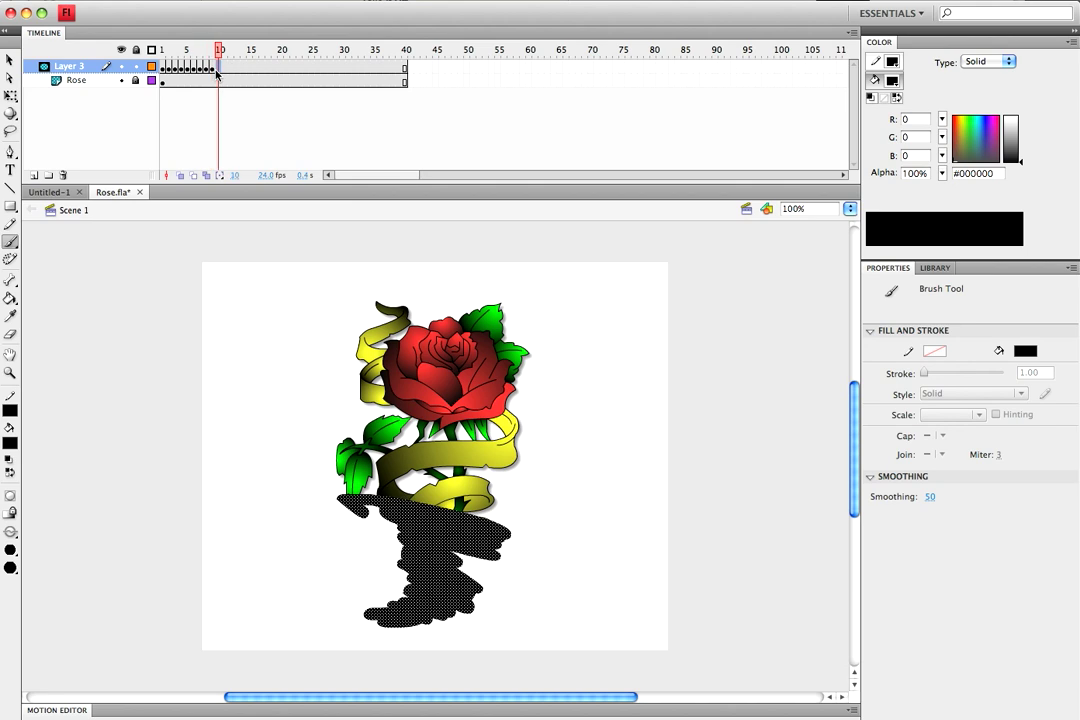
left_click(205, 67)
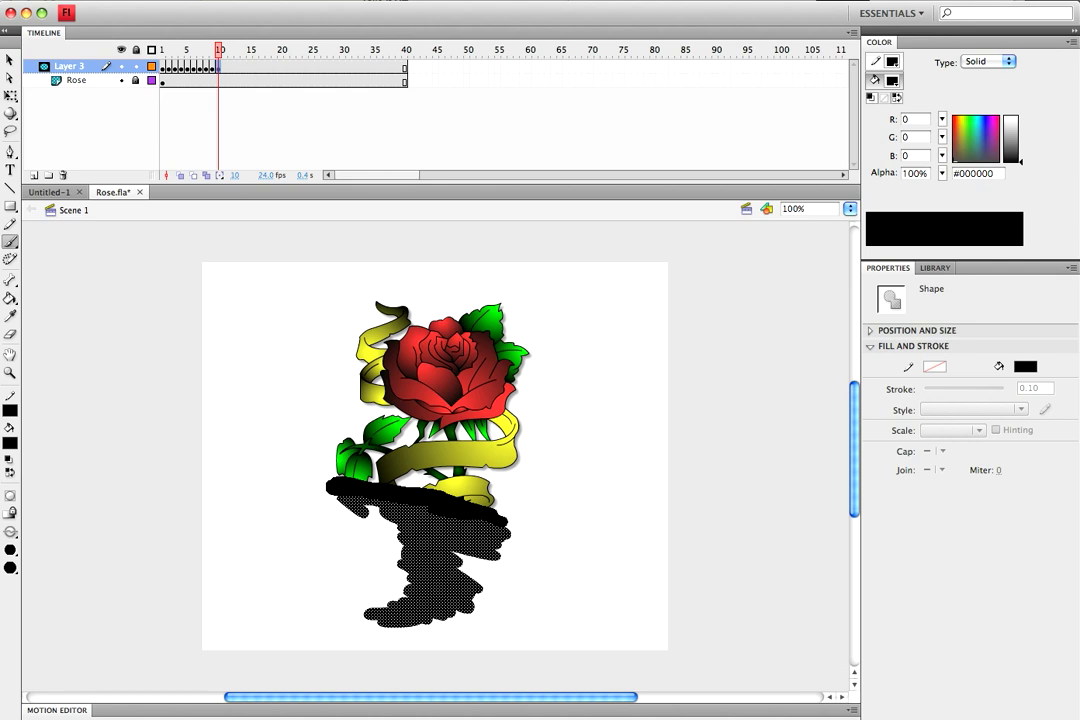
right_click(218, 49)
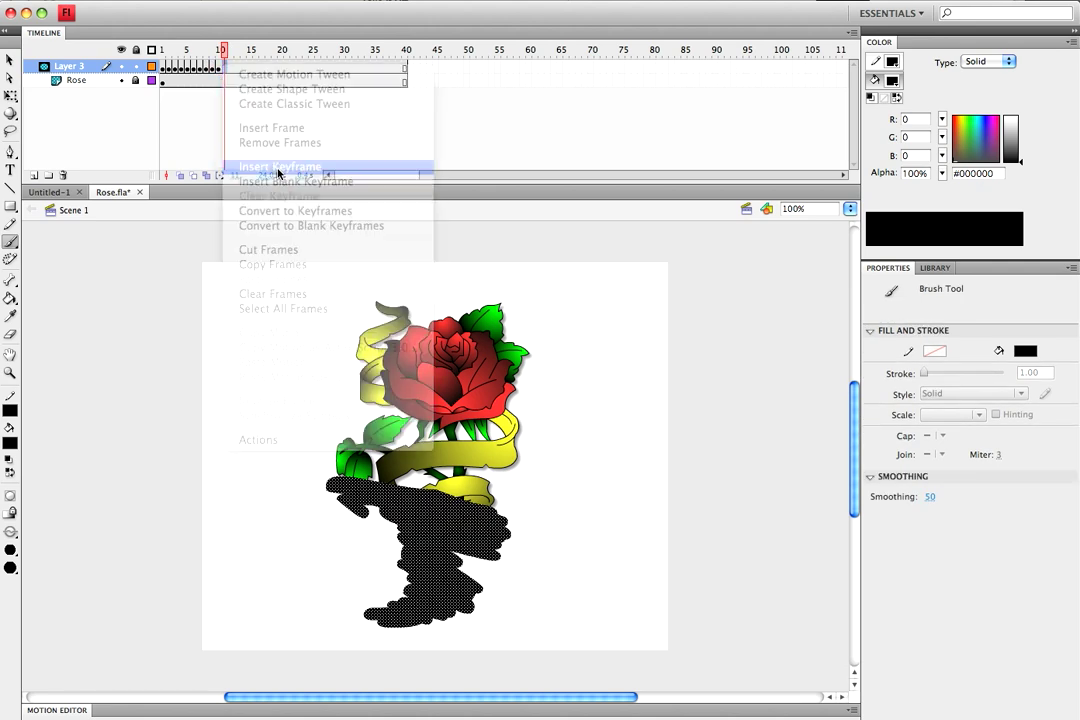
left_click(280, 166)
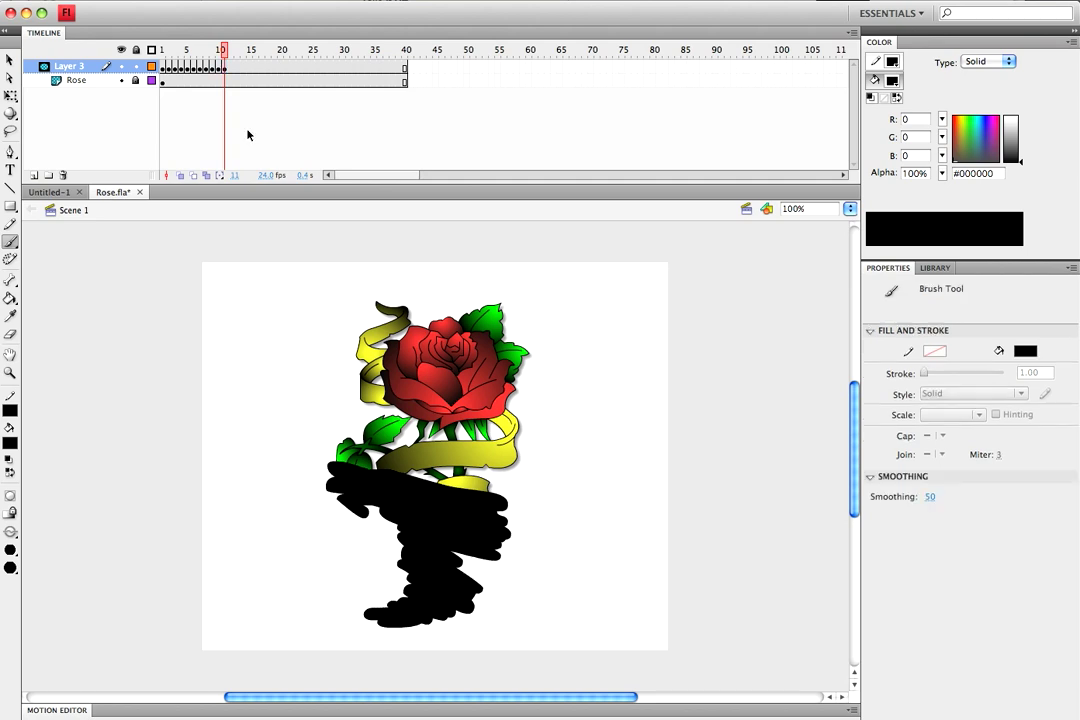
right_click(228, 67)
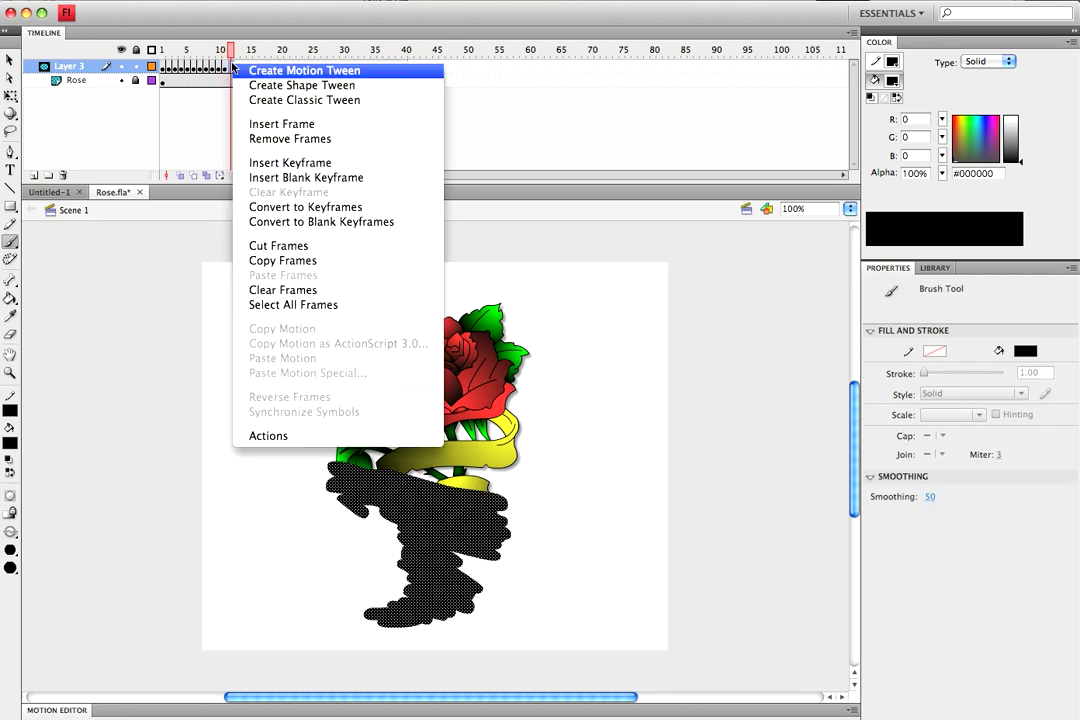
left_click(290, 162)
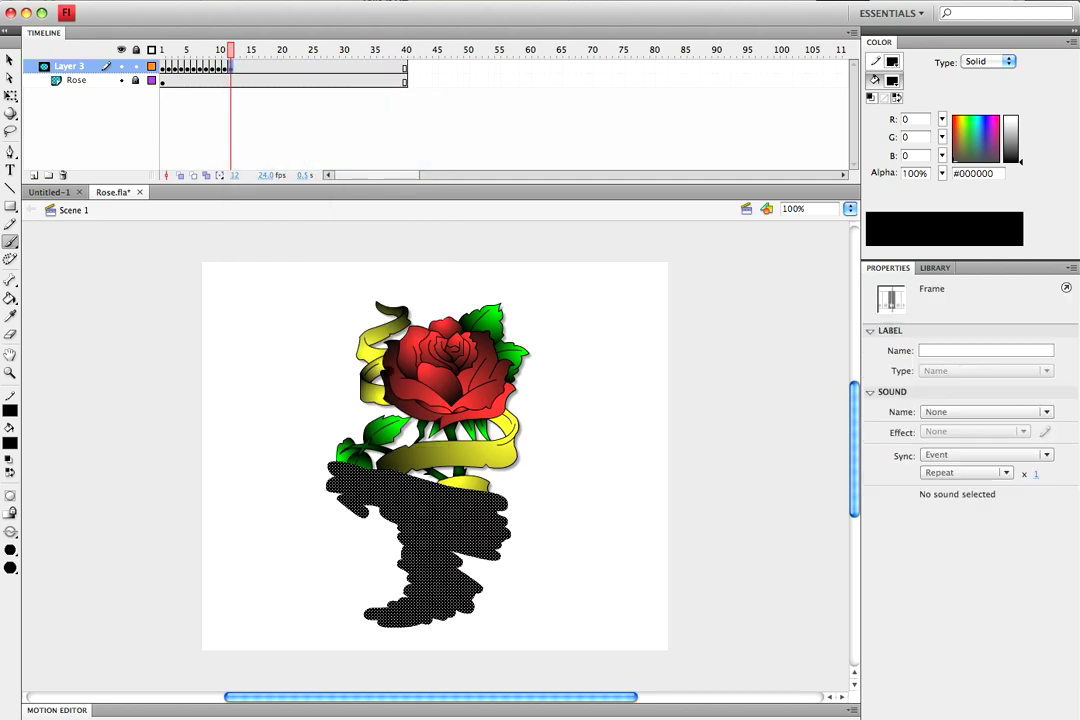
left_click(420, 460)
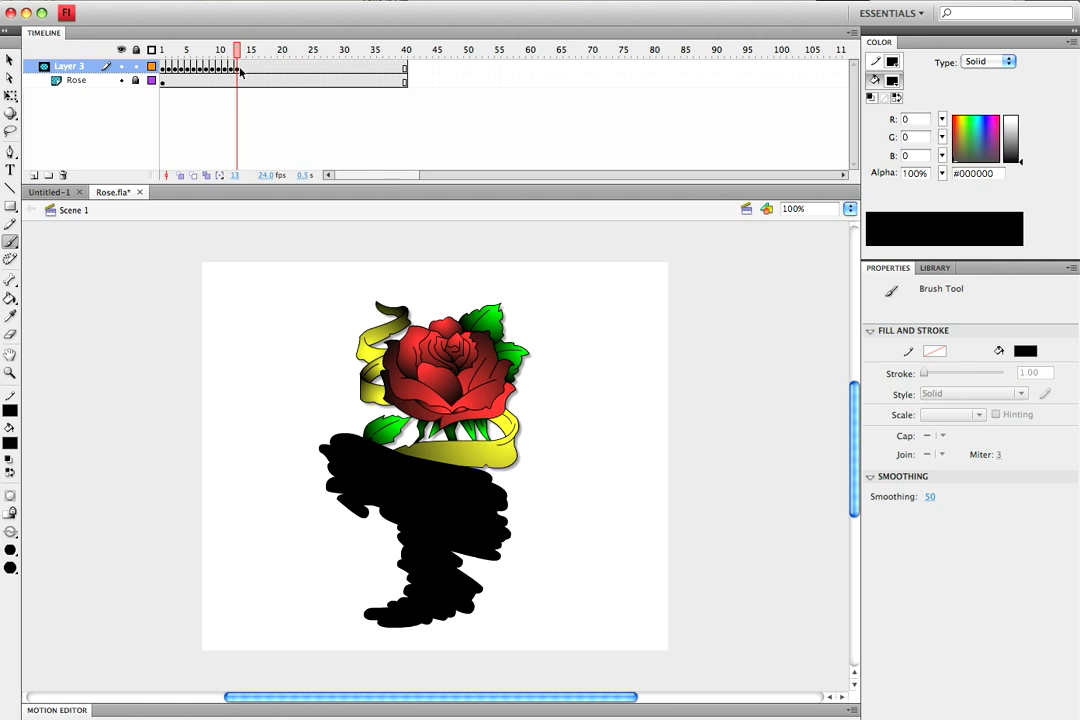
right_click(240, 70)
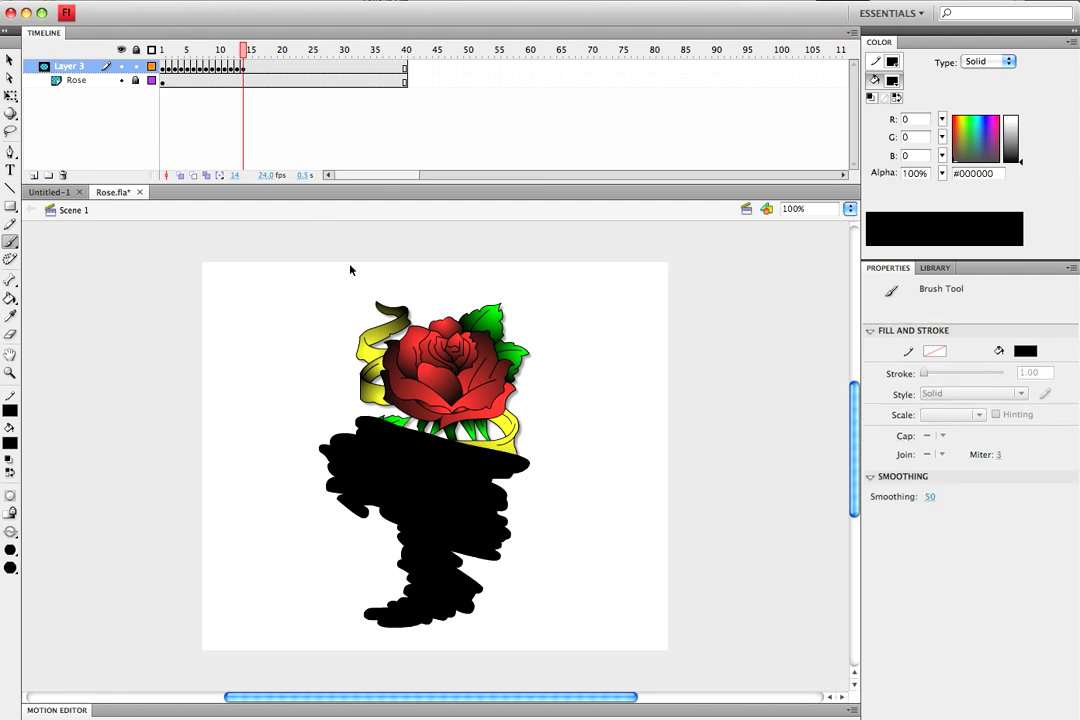
- Insert mask keyframes at frames 15, 16 and 17, covering more of the rose each time
right_click(250, 67)
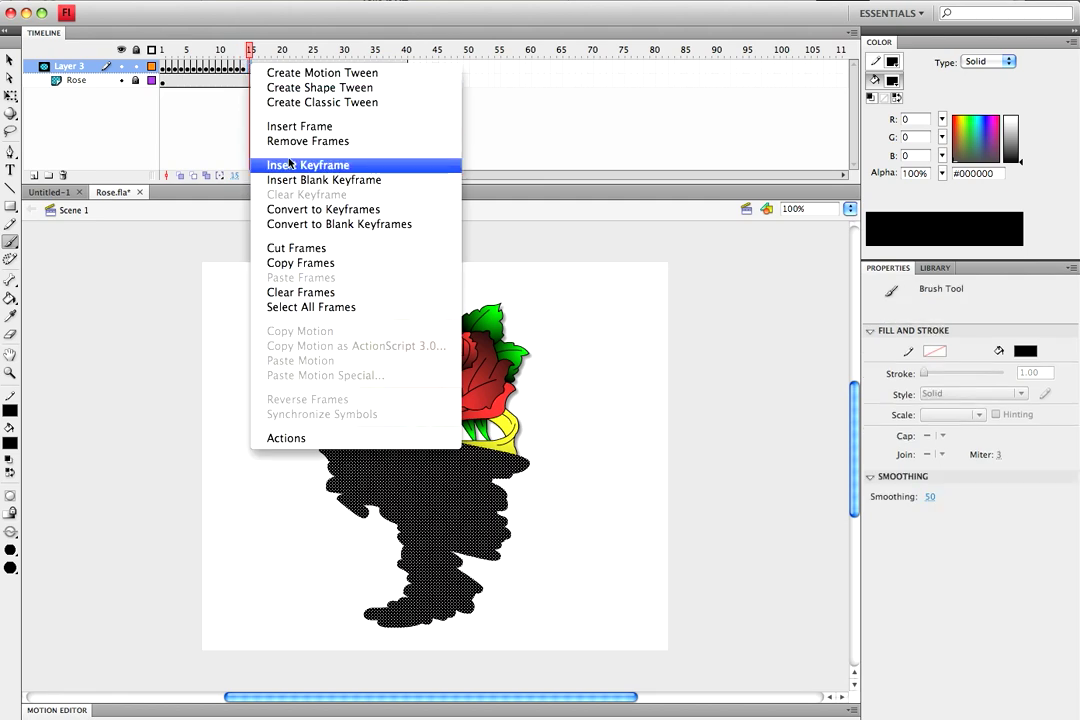
left_click(303, 164)
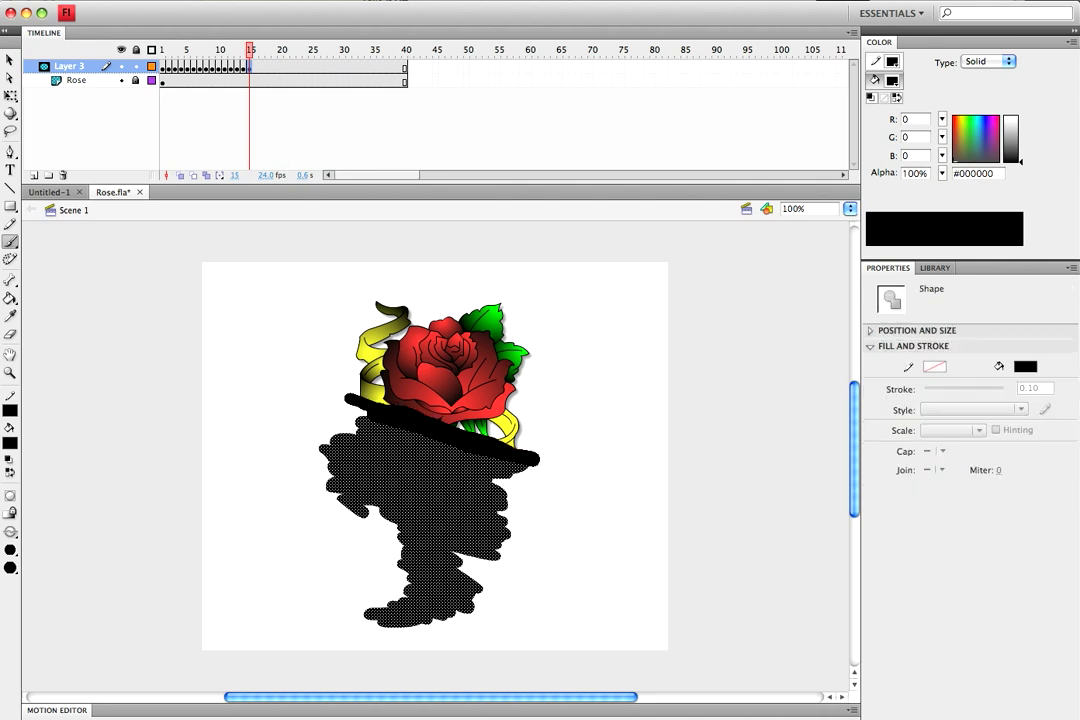
right_click(252, 67)
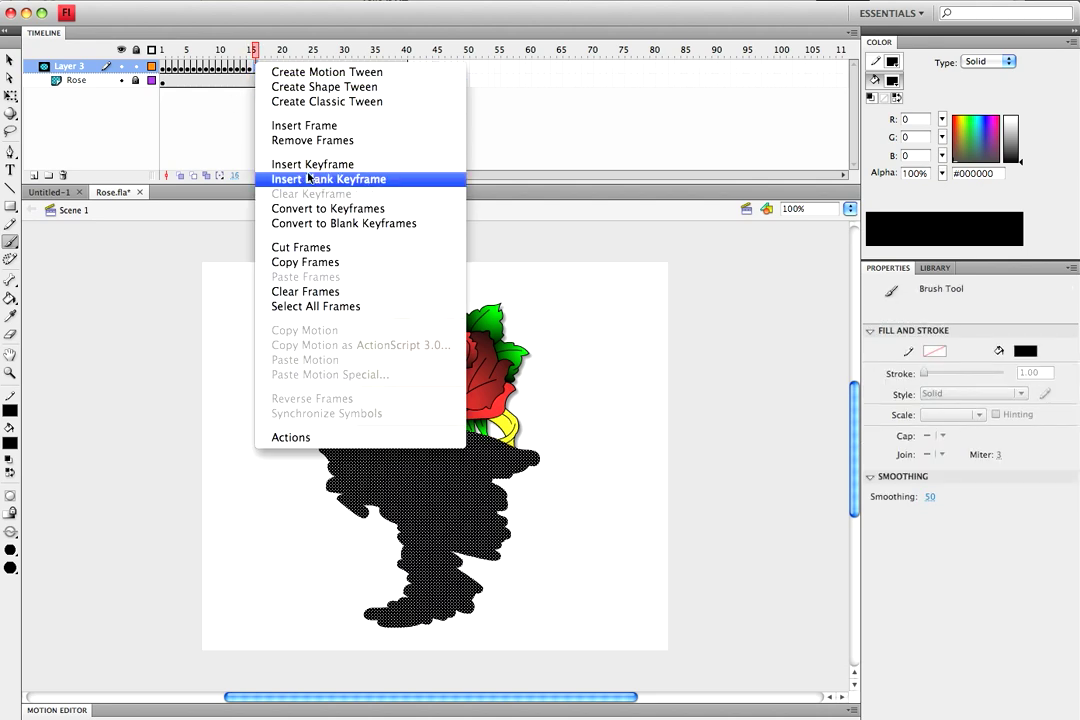
left_click(328, 179)
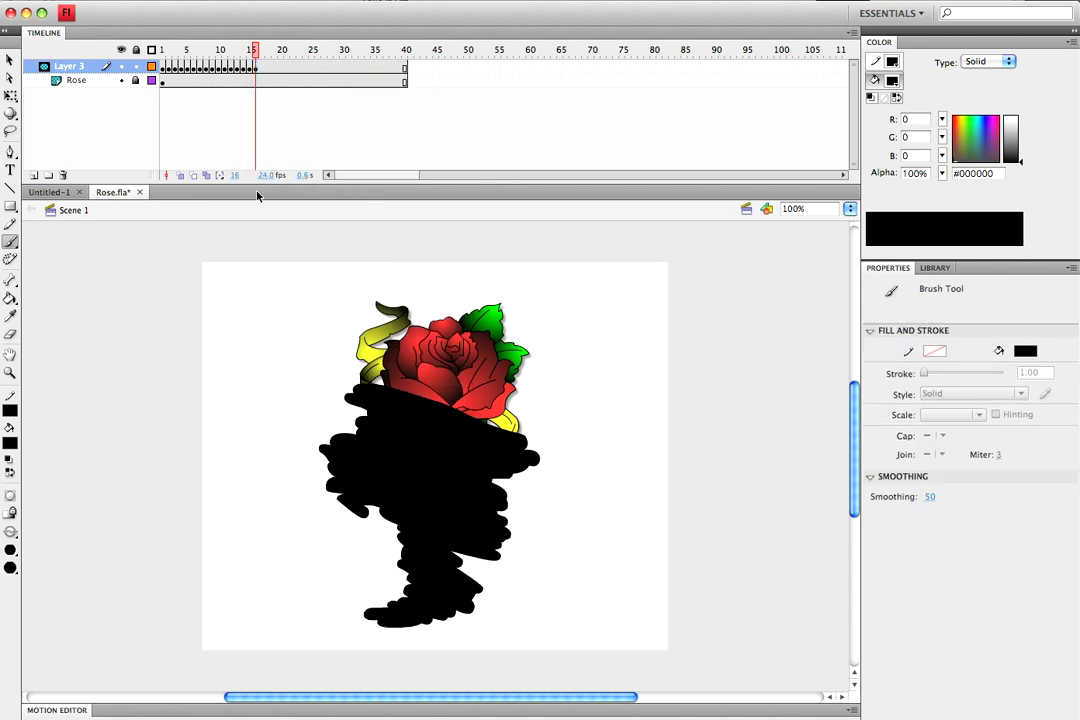
right_click(258, 49)
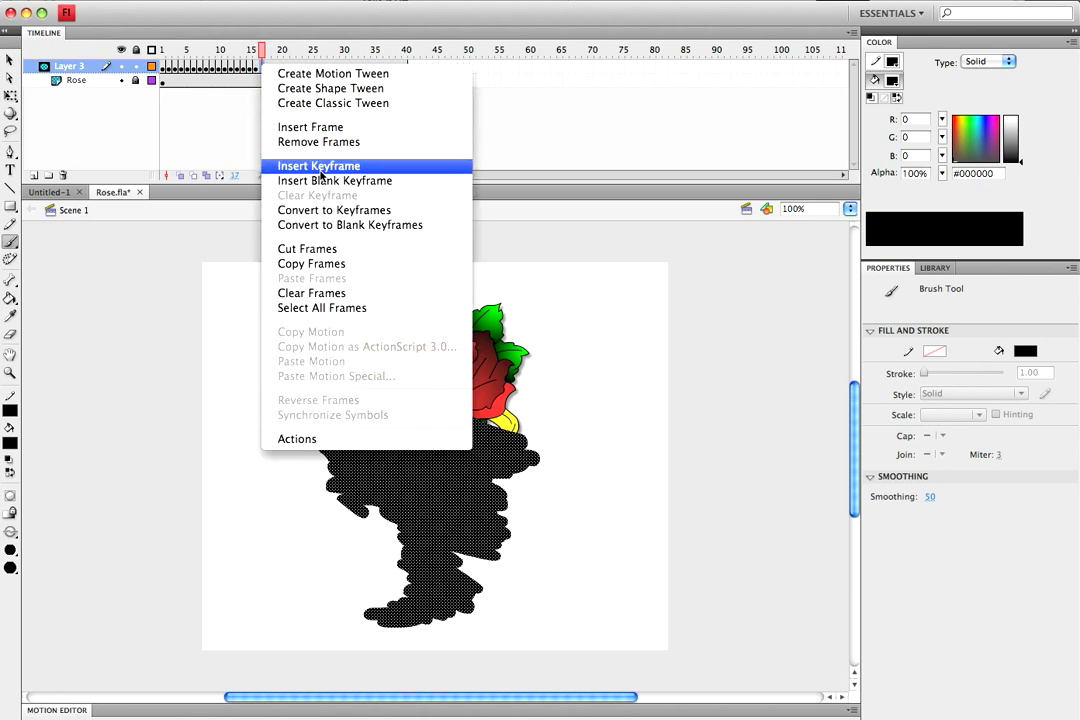
left_click(318, 165)
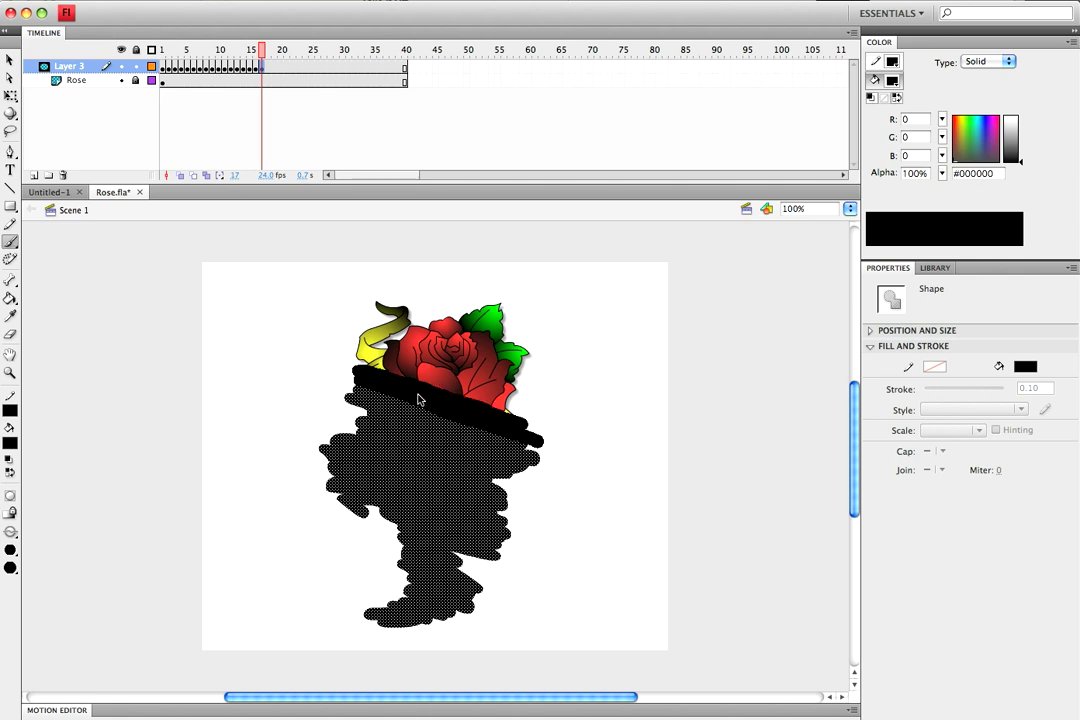
- Insert mask keyframes at frames 18 and 19 and move to frame 20, reaching the rose head
right_click(265, 67)
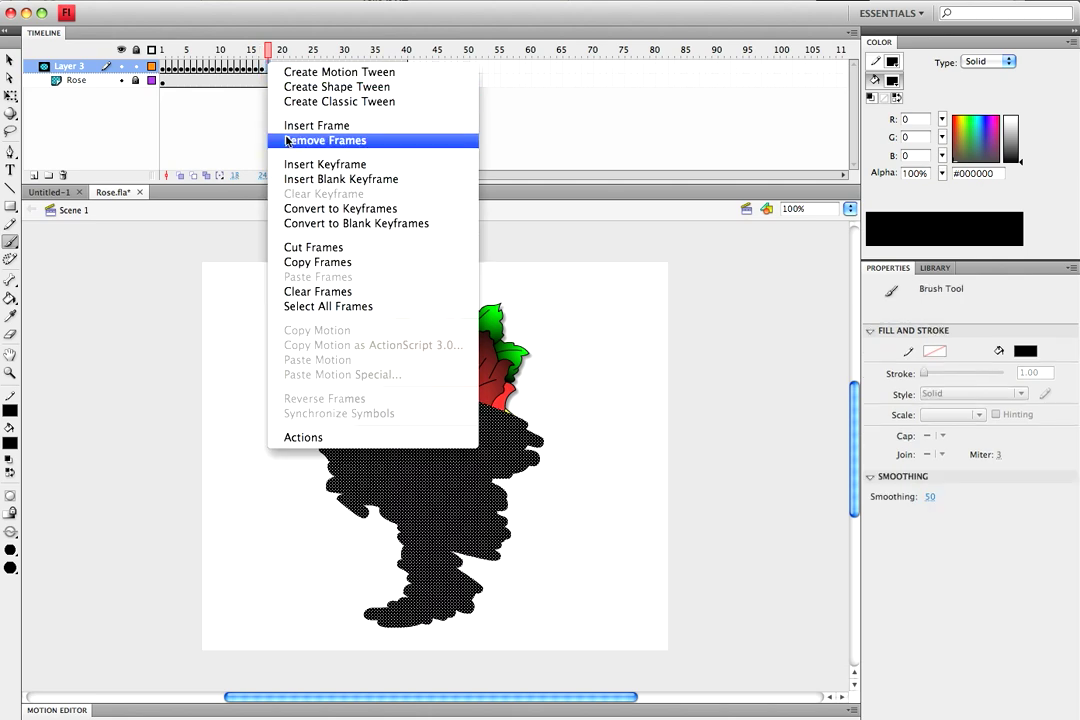
mouse_move(325, 164)
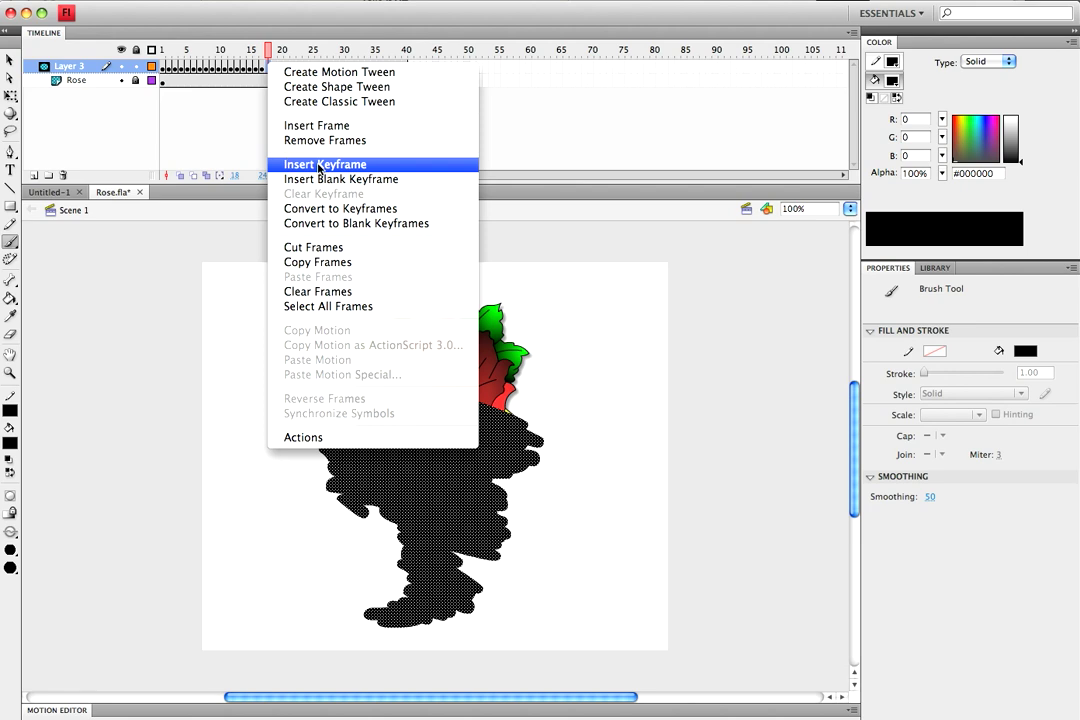
left_click(325, 163)
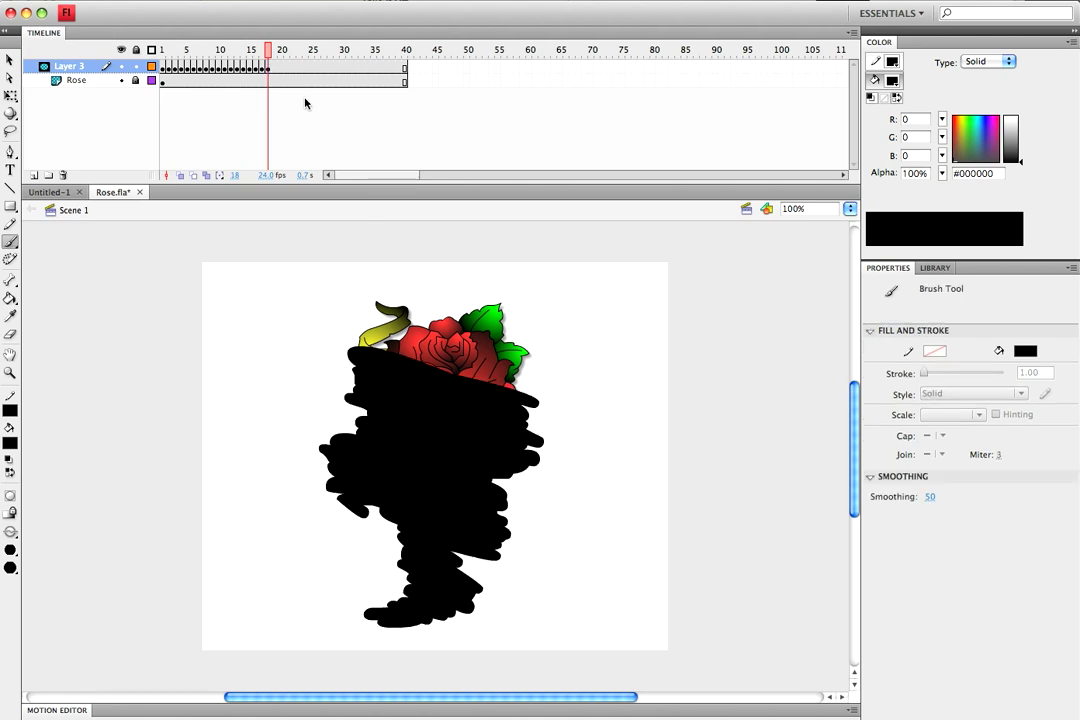
right_click(267, 67)
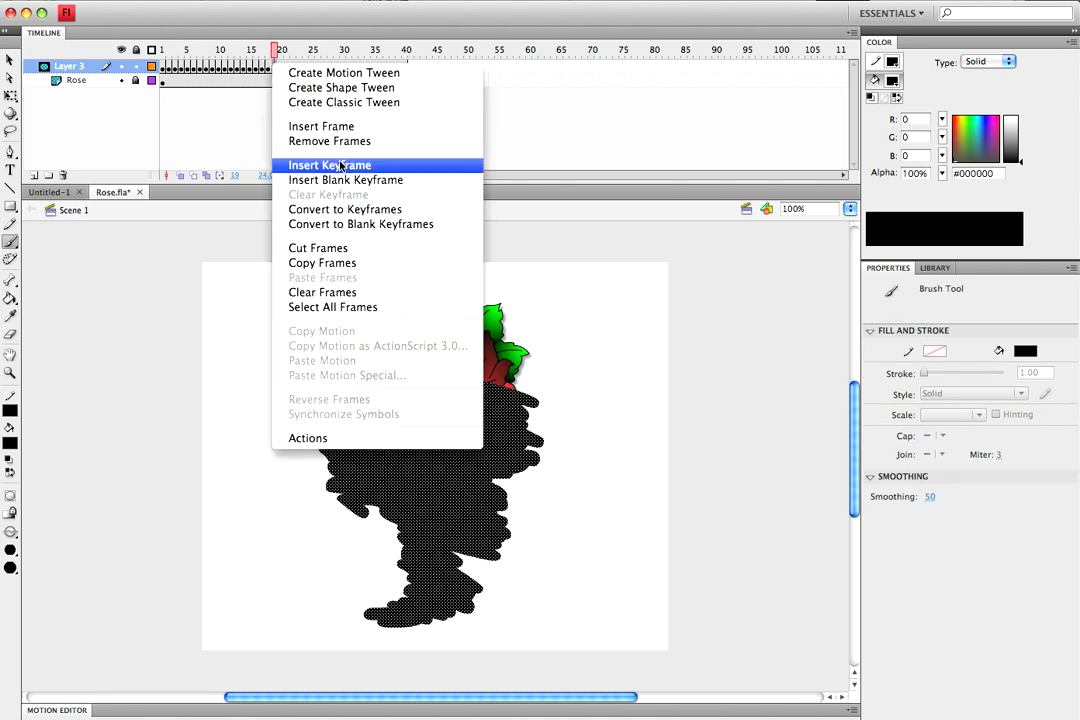
left_click(330, 164)
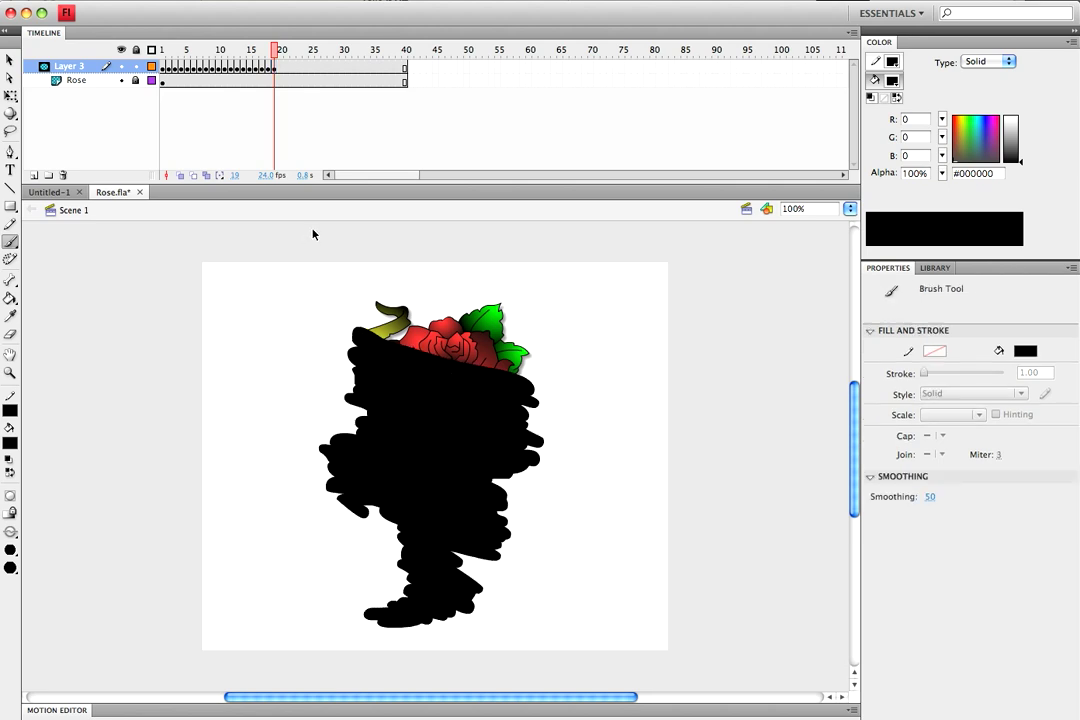
left_click(281, 49)
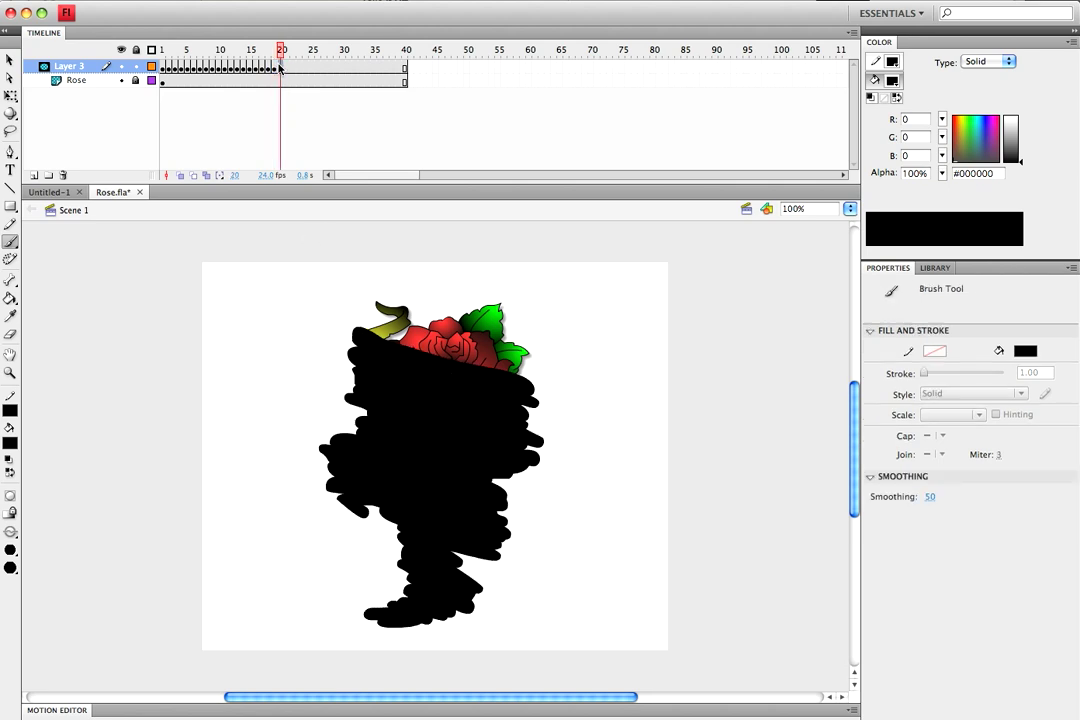
- Add mask keyframes through frame 24, brushing over the remaining leaves and bloom until the rose is fully covered
left_click(280, 66)
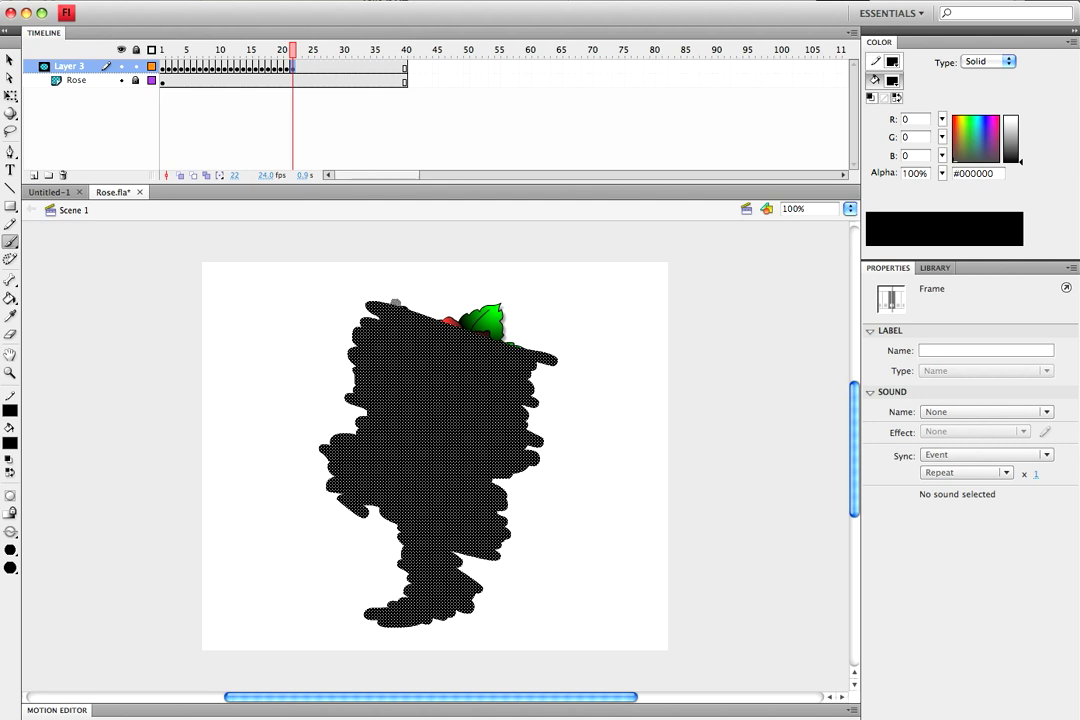
left_click(480, 320)
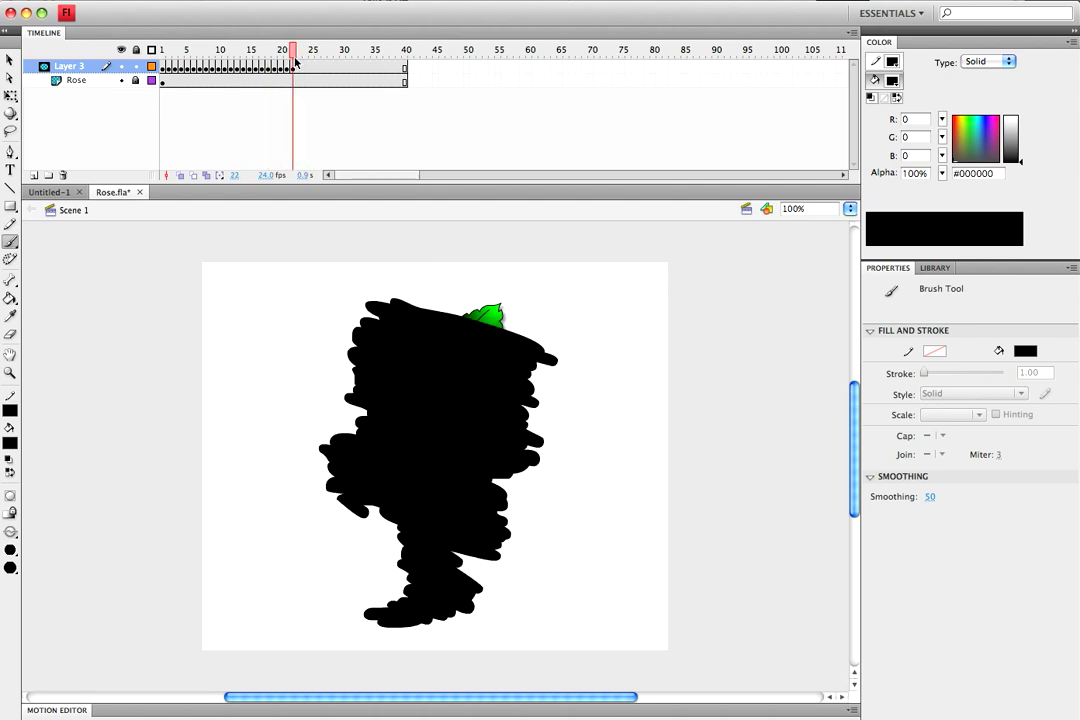
right_click(300, 50)
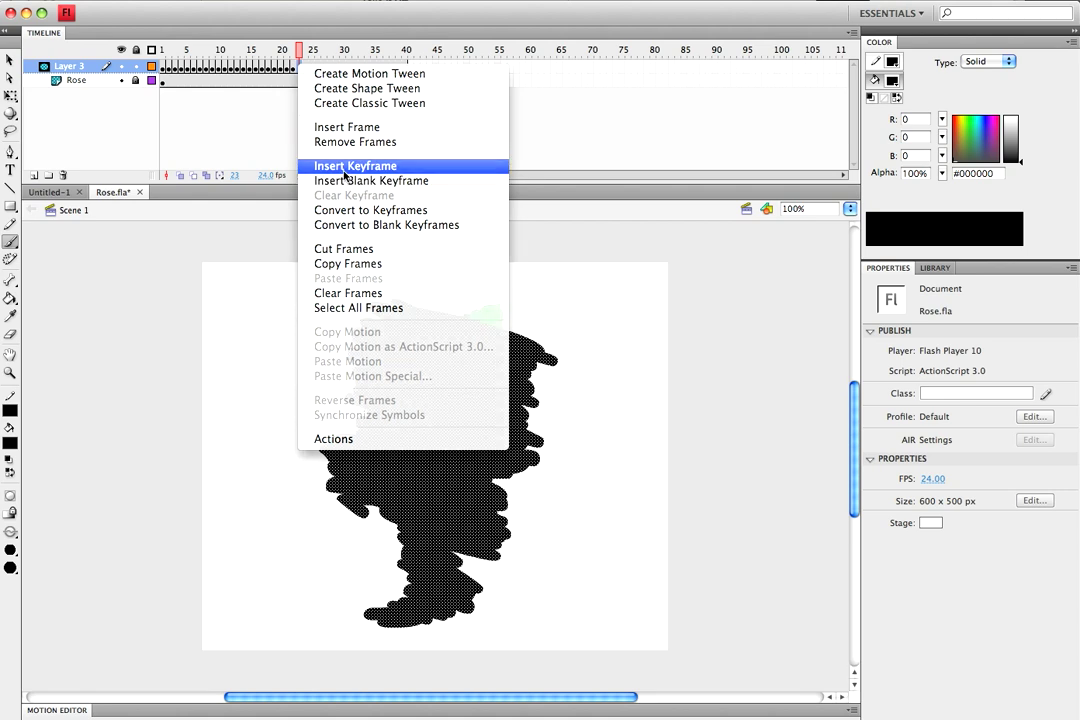
left_click(355, 165)
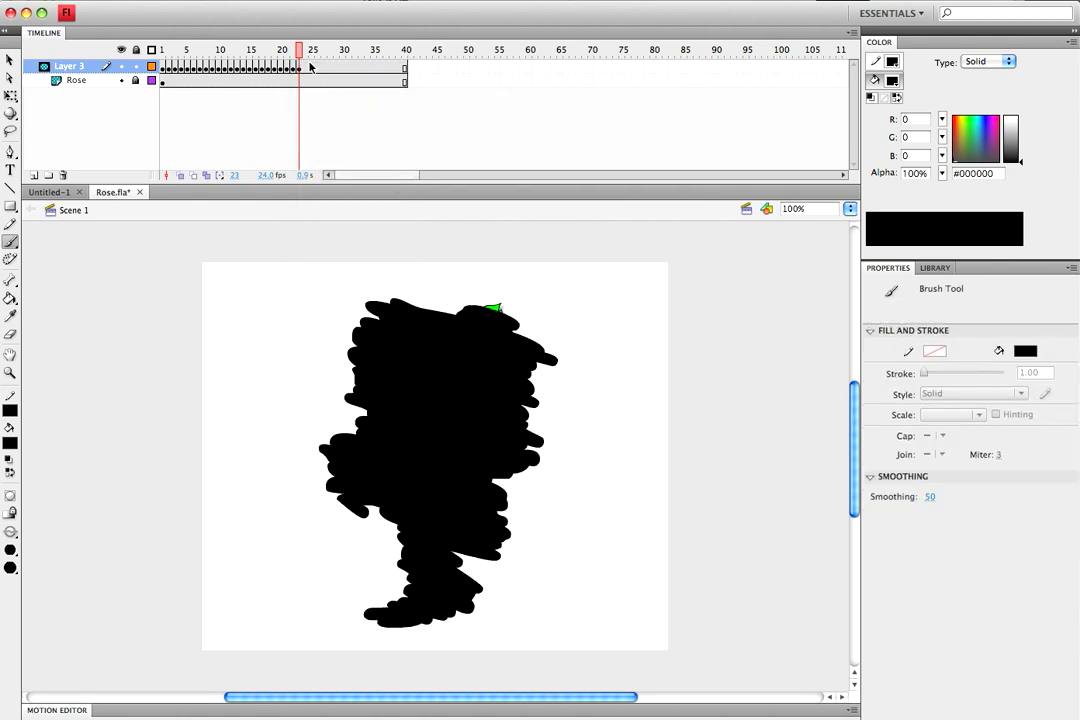
left_click(312, 66)
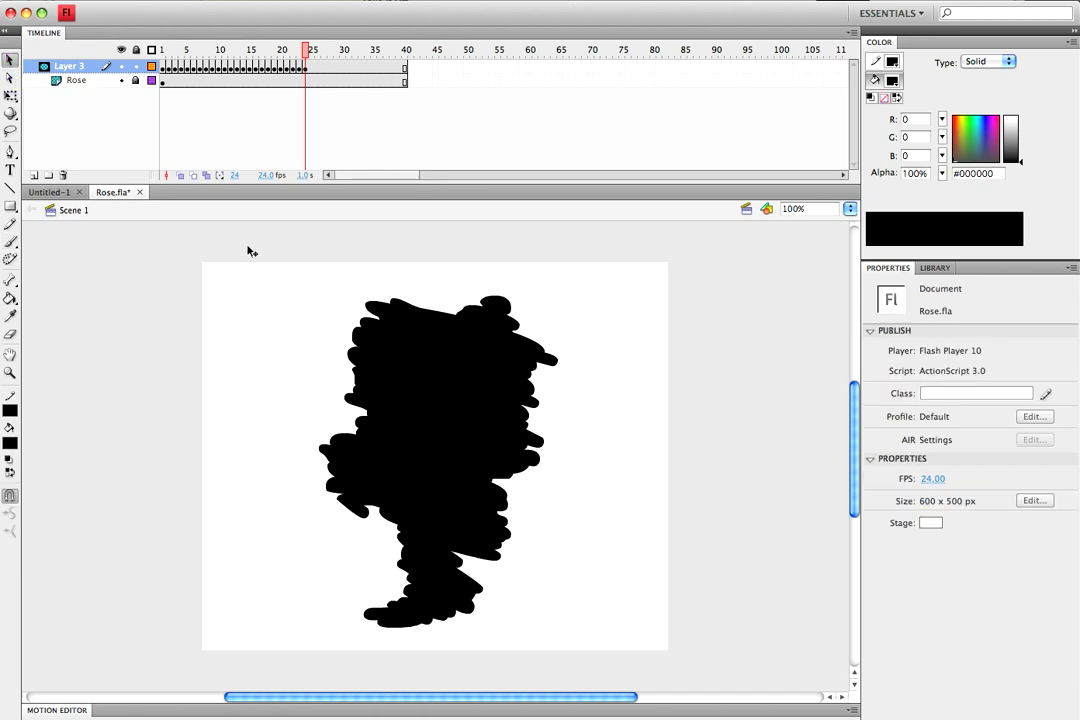
mouse_move(477, 336)
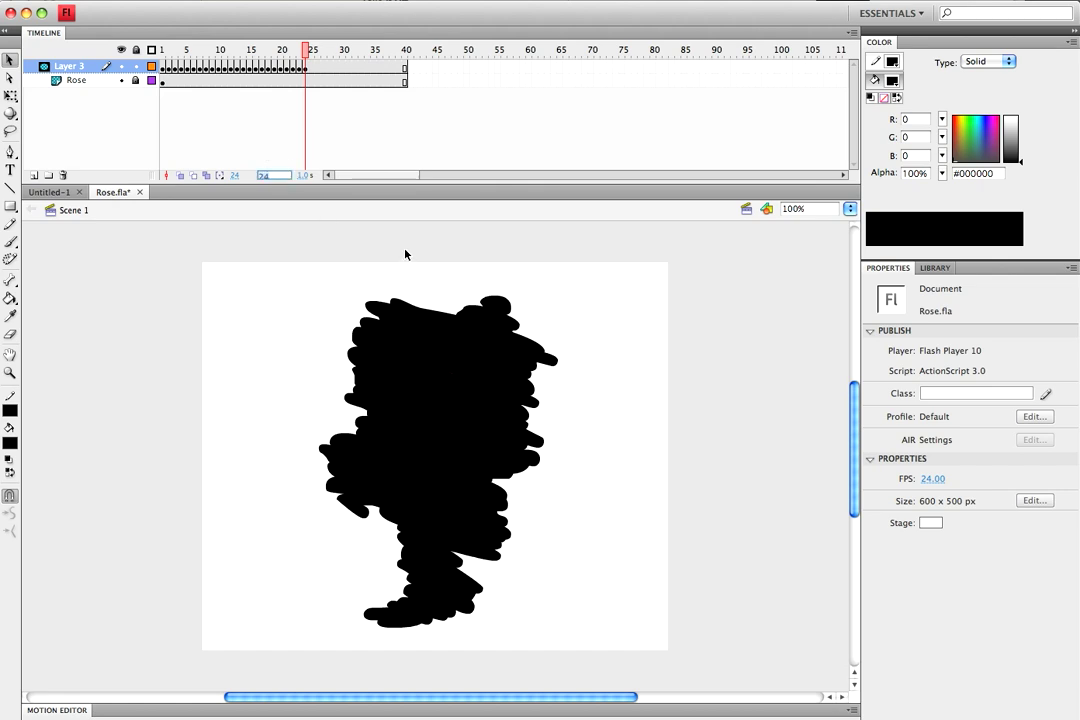
- Set the document frame rate to 15 fps
type("15")
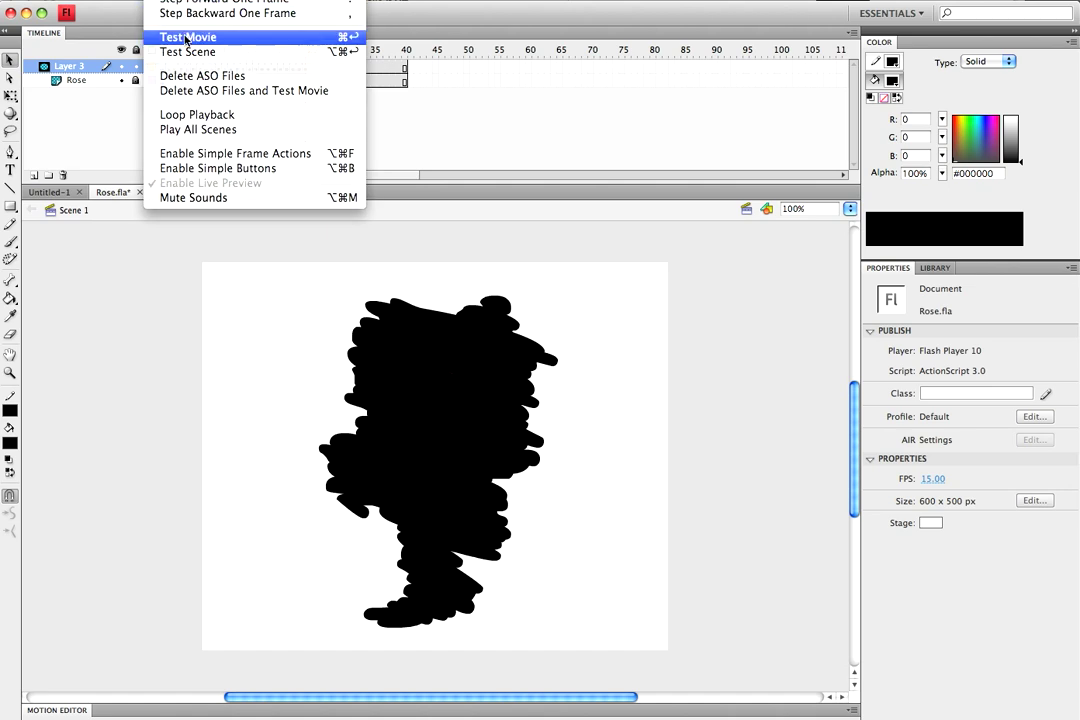
- Run Control > Test Movie to play Rose.swf showing the masked rose reveal
left_click(188, 37)
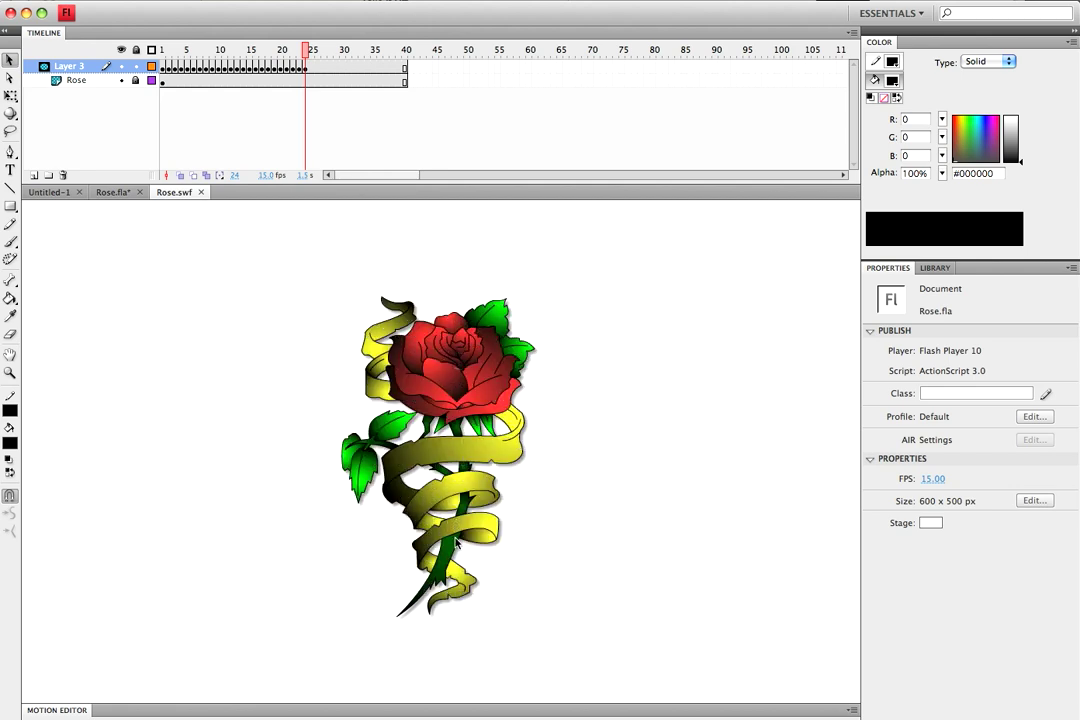
mouse_move(480, 461)
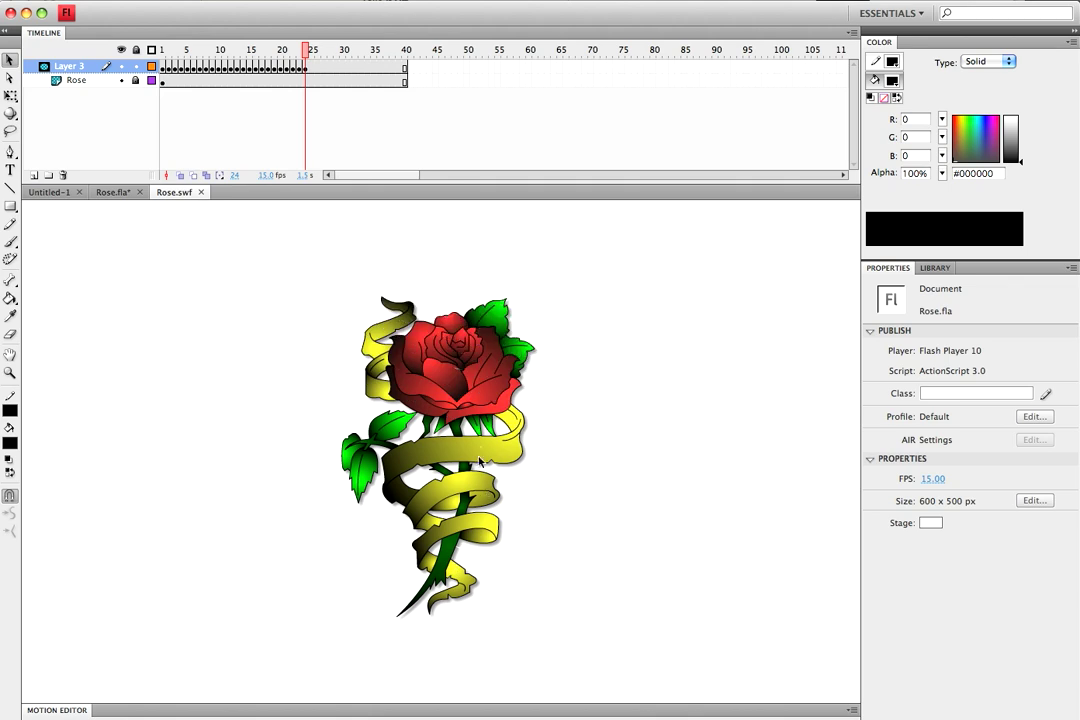